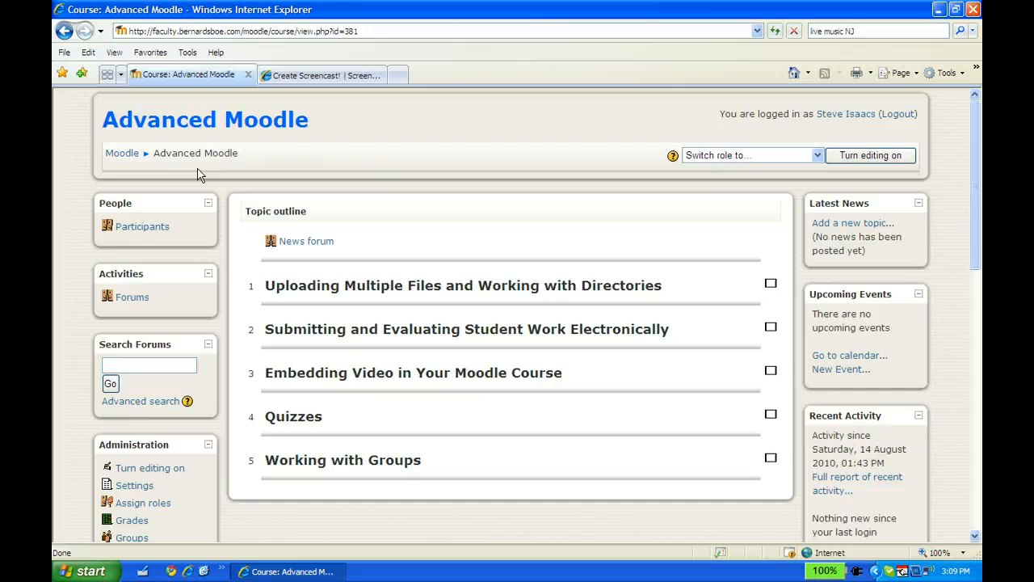
{"action": "mouse_move", "coordinate": [320, 281]}
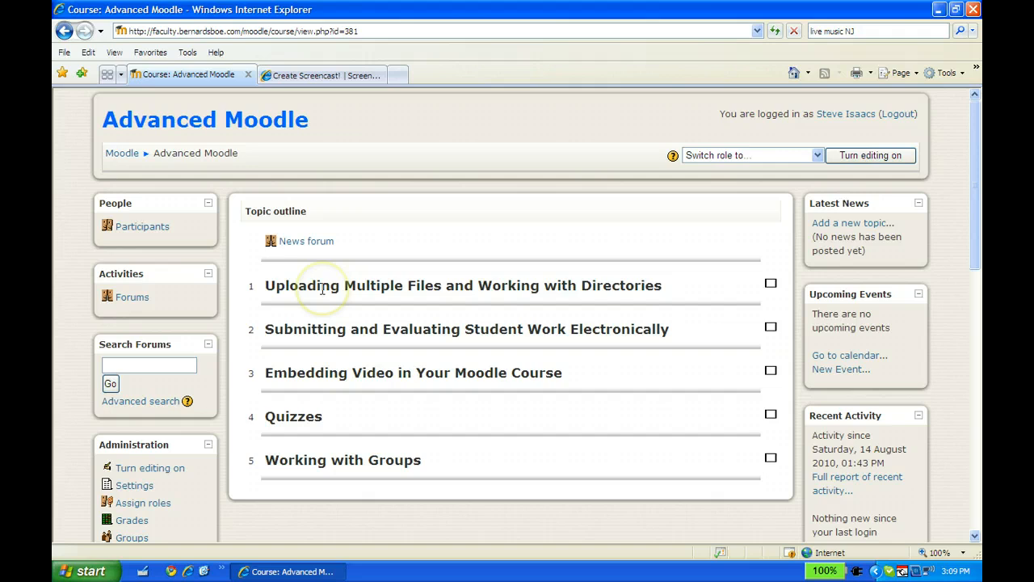
{"action": "mouse_move", "coordinate": [323, 288]}
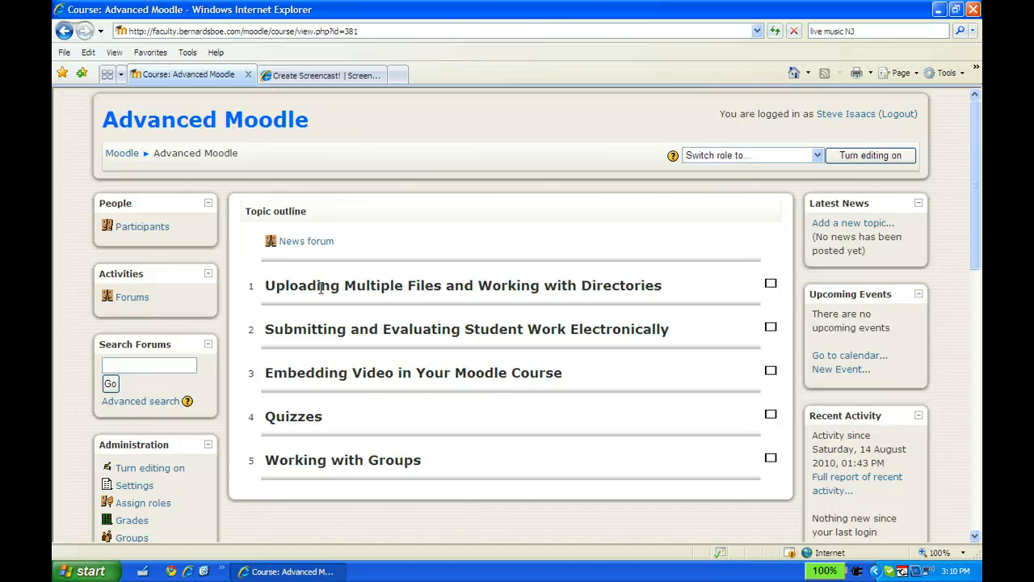
{"action": "mouse_move", "coordinate": [420, 288]}
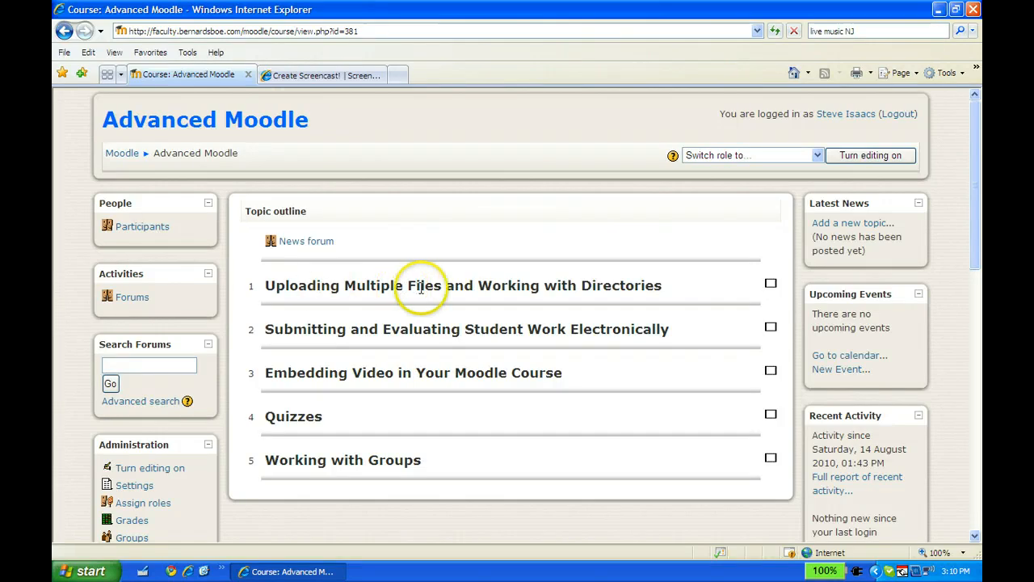
{"action": "mouse_move", "coordinate": [795, 162]}
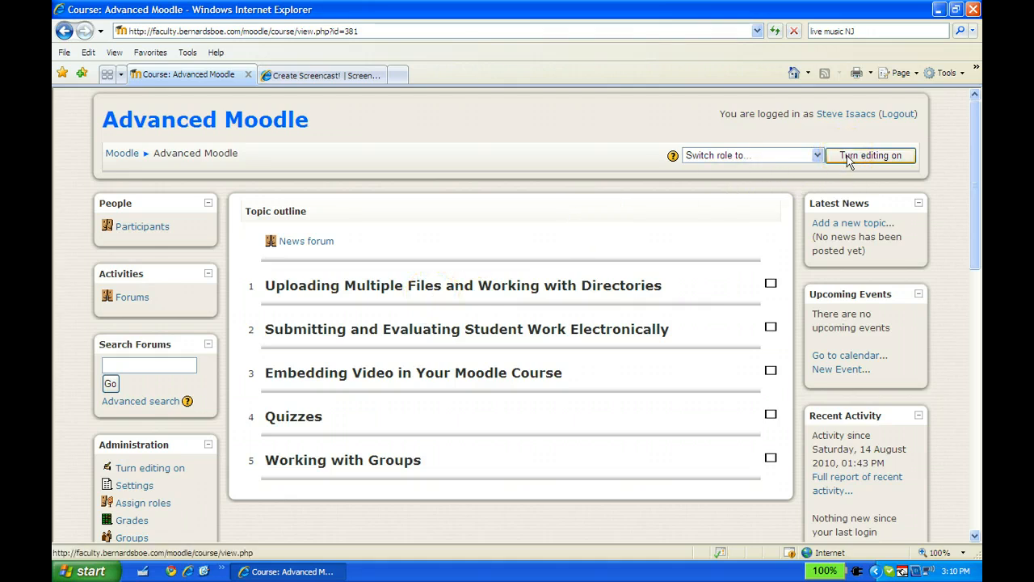
Enable course editing and start adding a 'Link to a file or web site' resource to topic 1.
{"action": "left_click", "coordinate": [869, 155]}
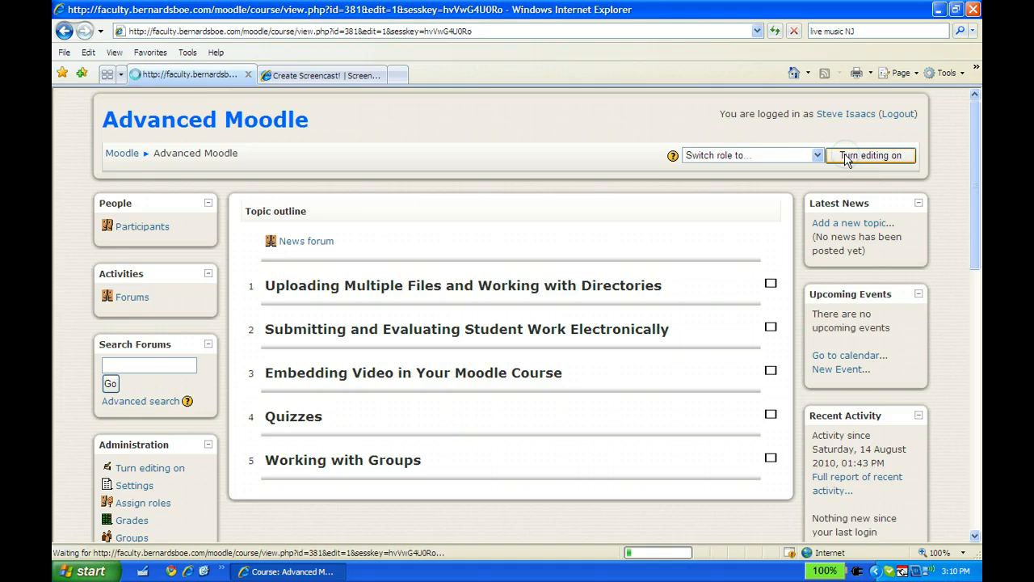
{"action": "left_click", "coordinate": [869, 155]}
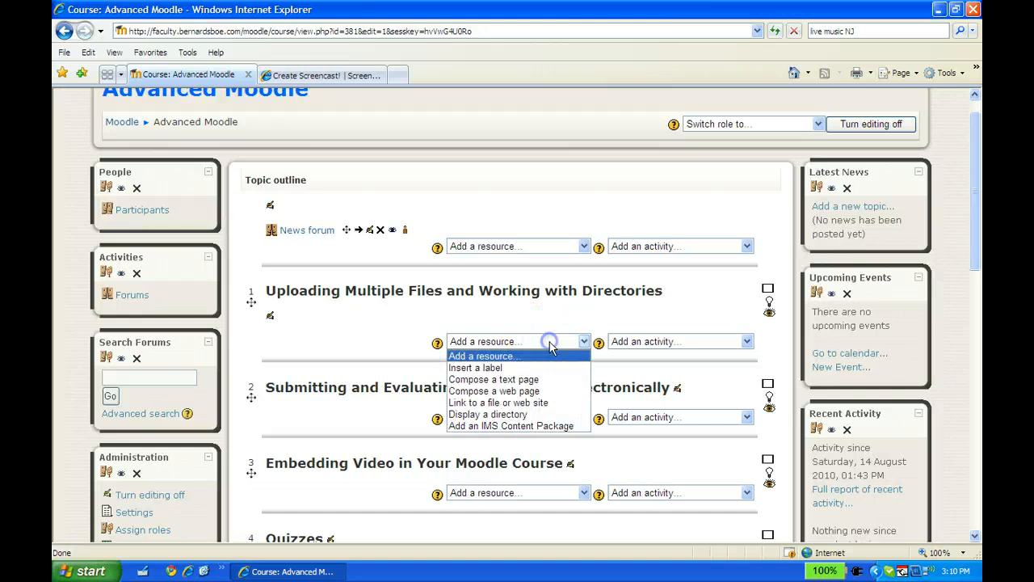
{"action": "mouse_move", "coordinate": [525, 403]}
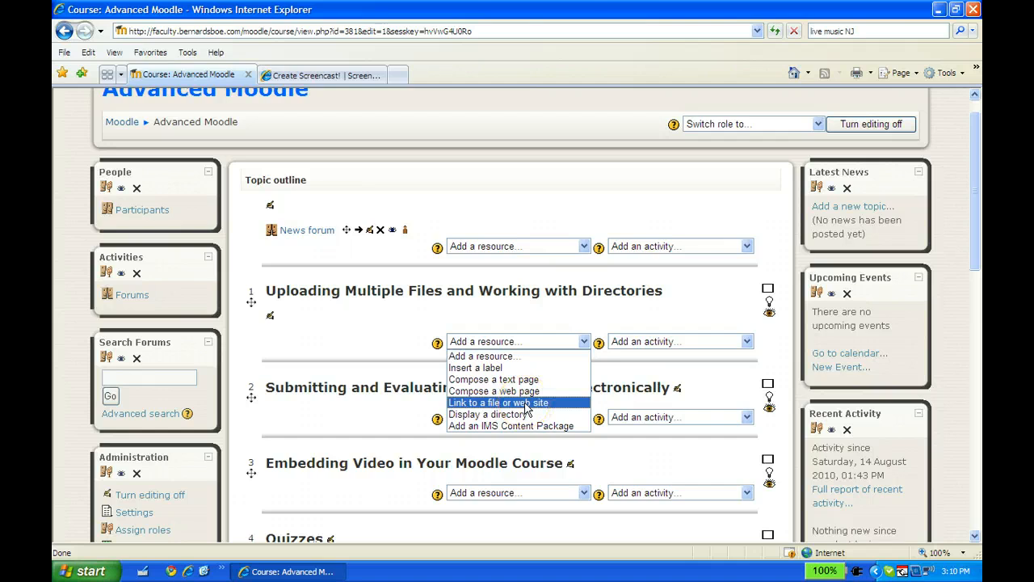
{"action": "left_click", "coordinate": [498, 402]}
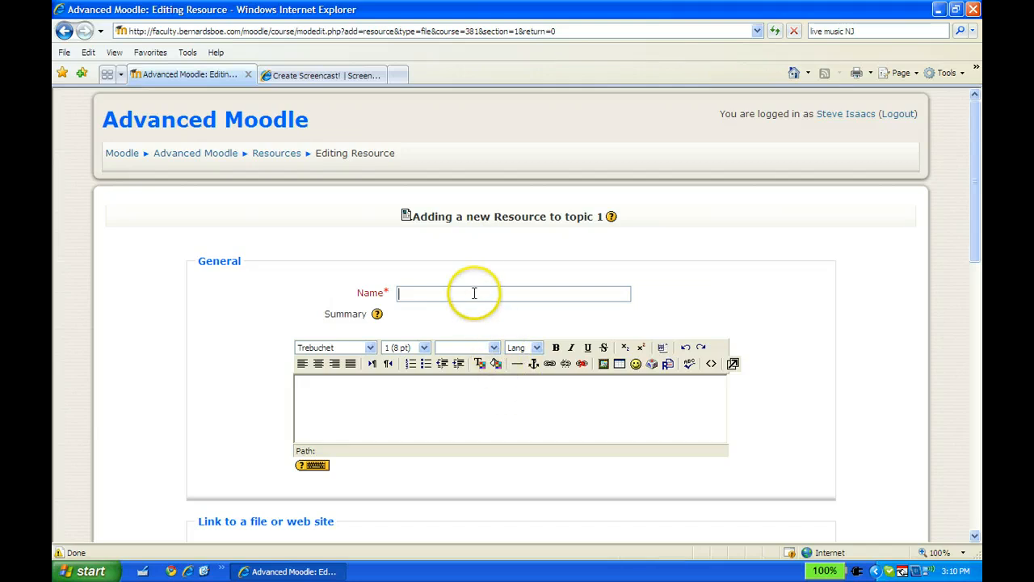
{"action": "mouse_move", "coordinate": [957, 73]}
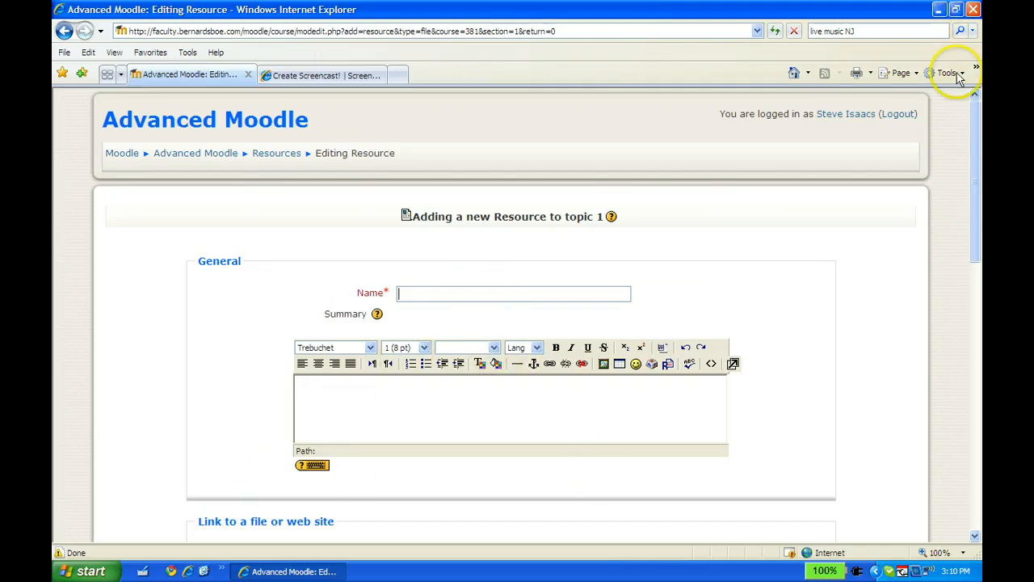
{"action": "scroll", "scroll_direction": "down", "scroll_amount": 3}
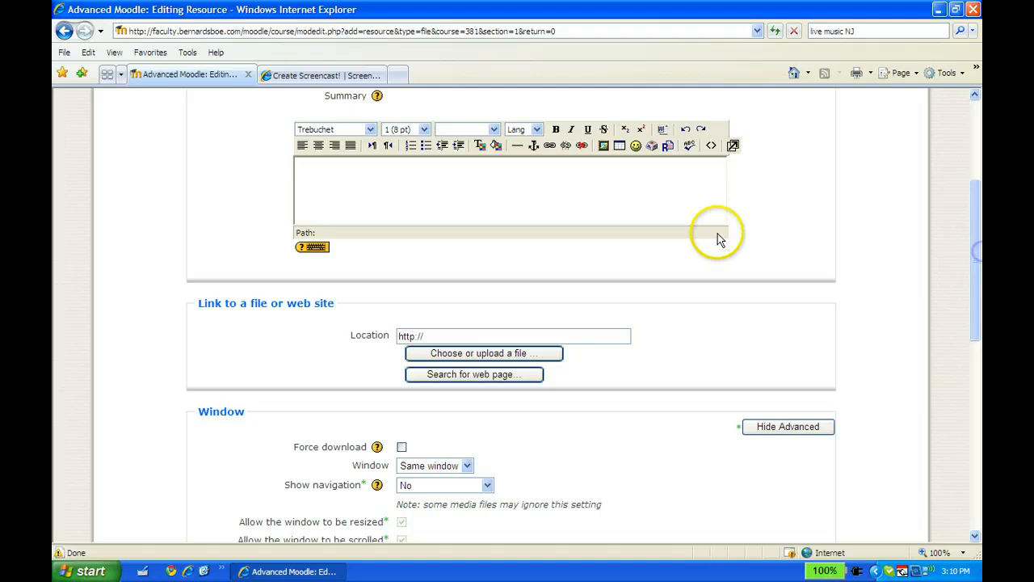
{"action": "mouse_move", "coordinate": [482, 352]}
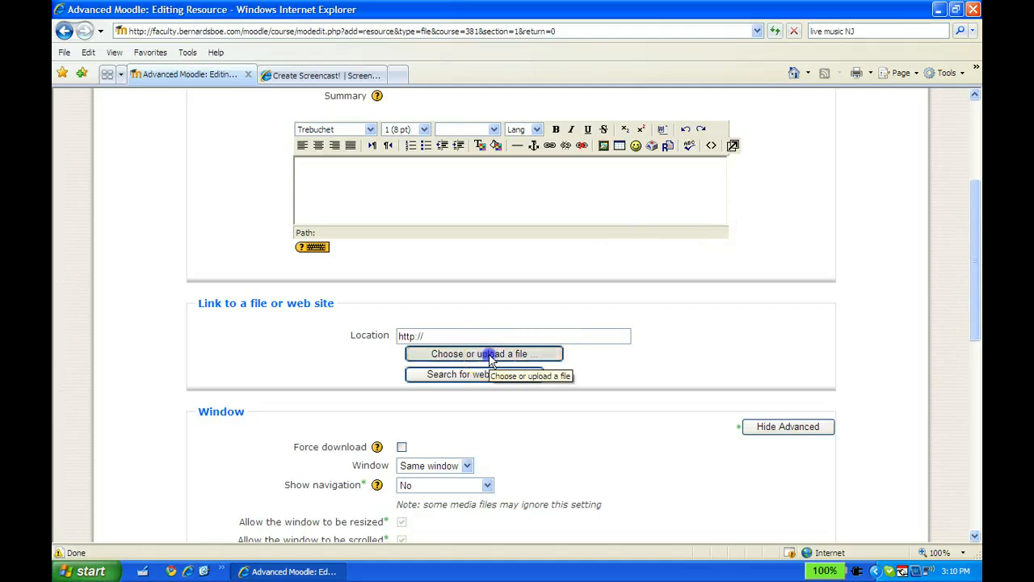
From the resource form, begin uploading a new file to the course files and browse the computer for it.
{"action": "left_click", "coordinate": [482, 354]}
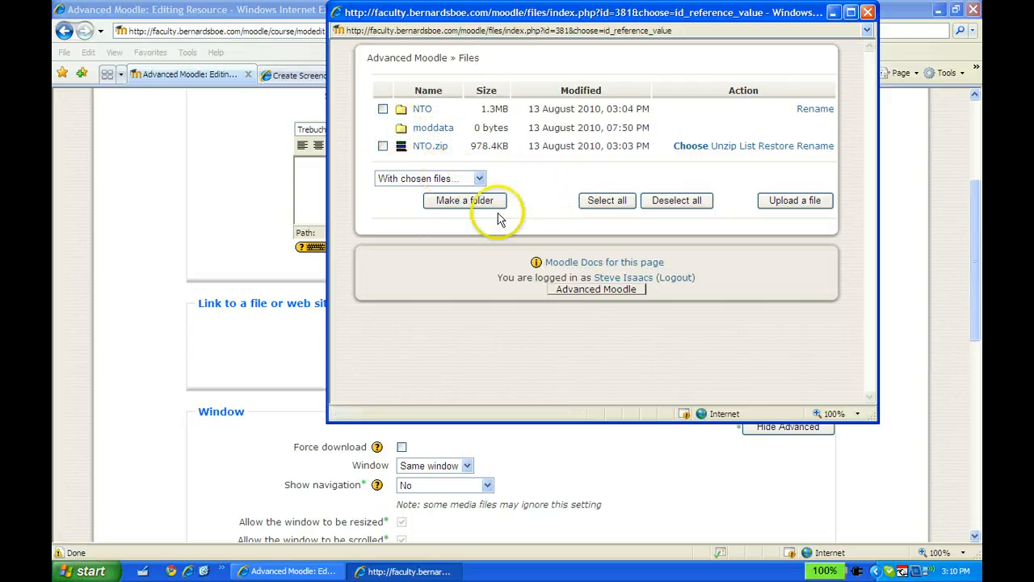
{"action": "left_click", "coordinate": [795, 200]}
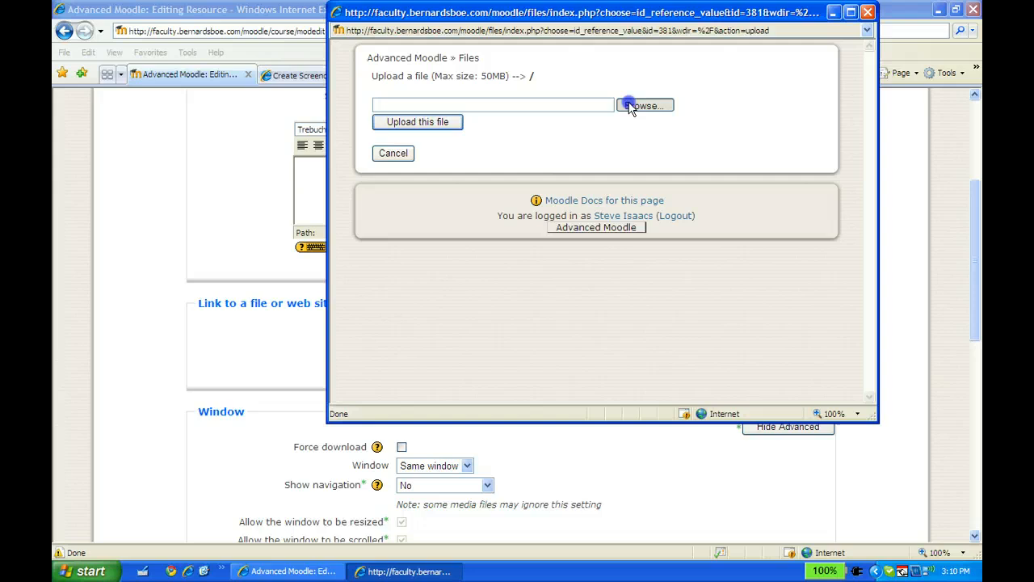
{"action": "left_click", "coordinate": [643, 105]}
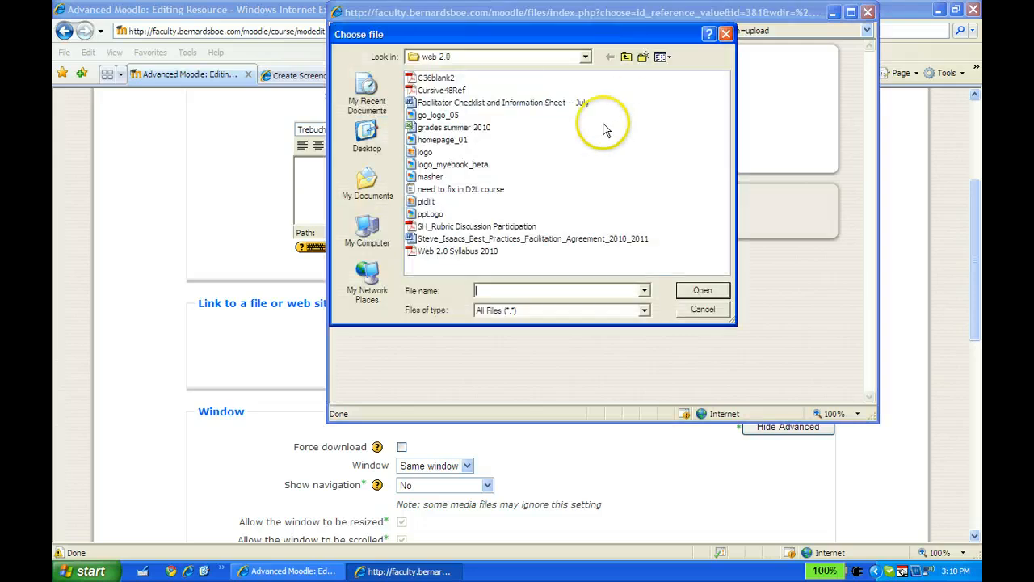
{"action": "mouse_move", "coordinate": [621, 56]}
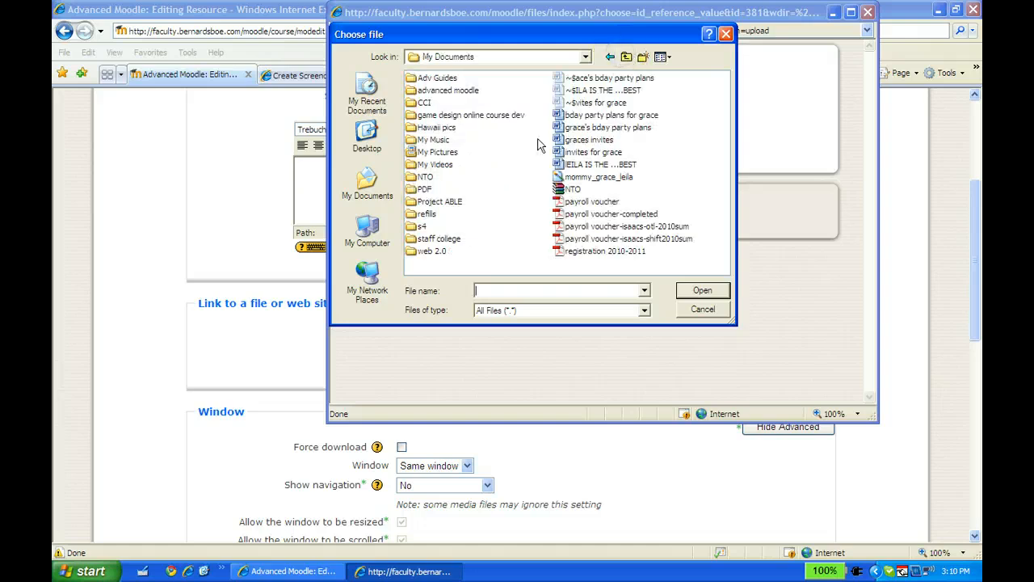
{"action": "mouse_move", "coordinate": [427, 255]}
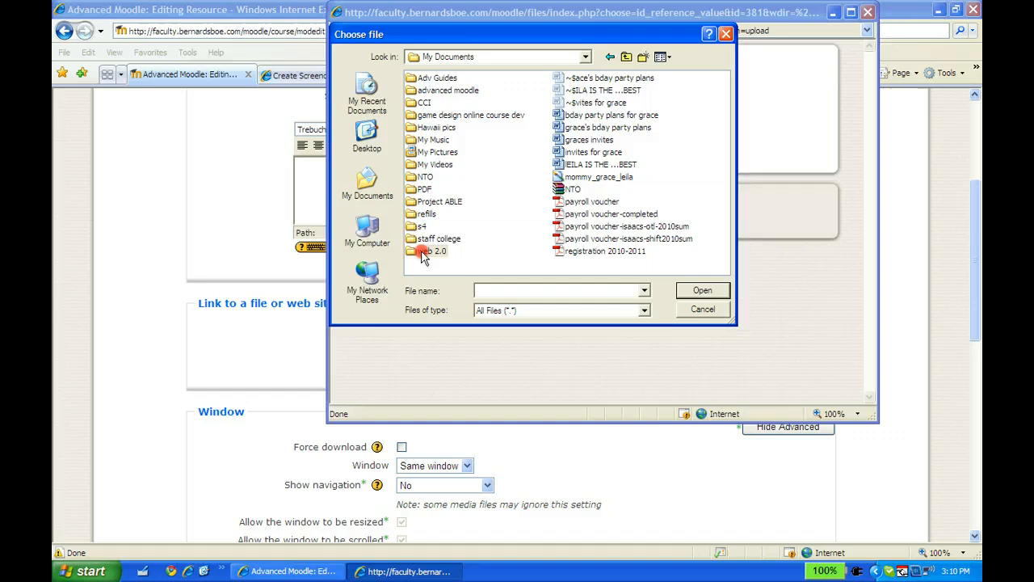
Compress the web 2.0 folder in My Documents into a 'web 2' zip file to upload.
{"action": "right_click", "coordinate": [433, 250]}
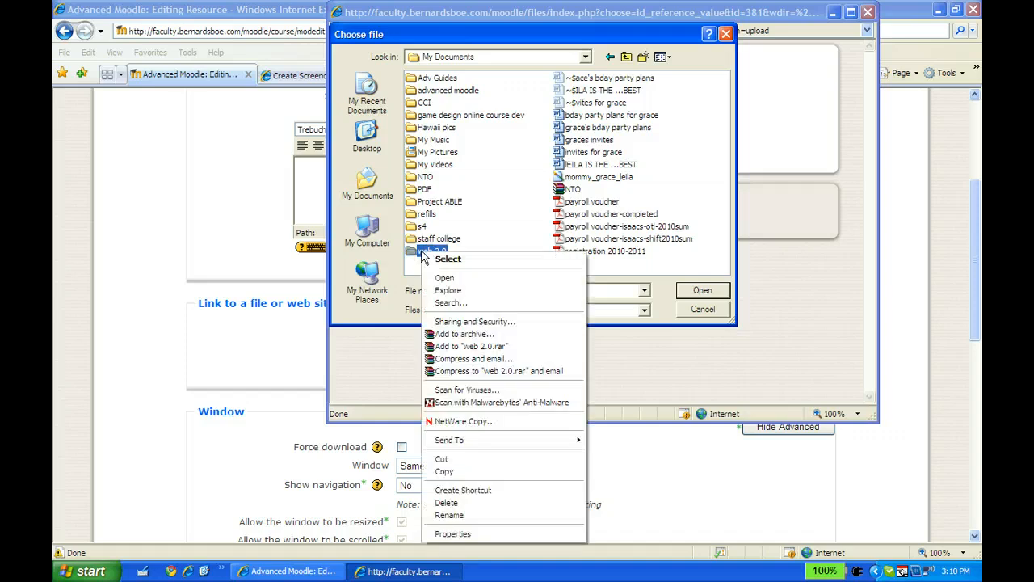
{"action": "mouse_move", "coordinate": [472, 439]}
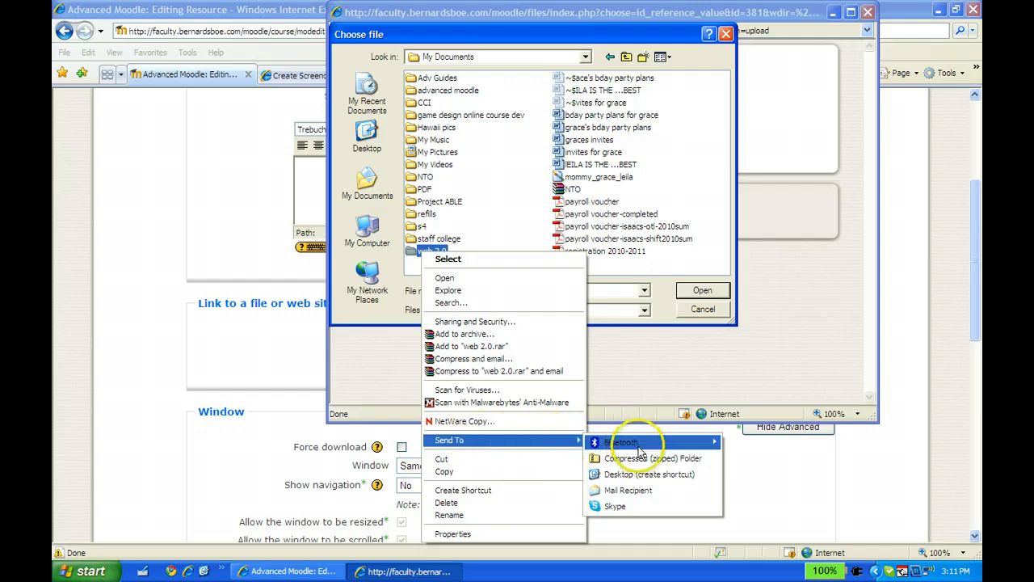
{"action": "mouse_move", "coordinate": [652, 459]}
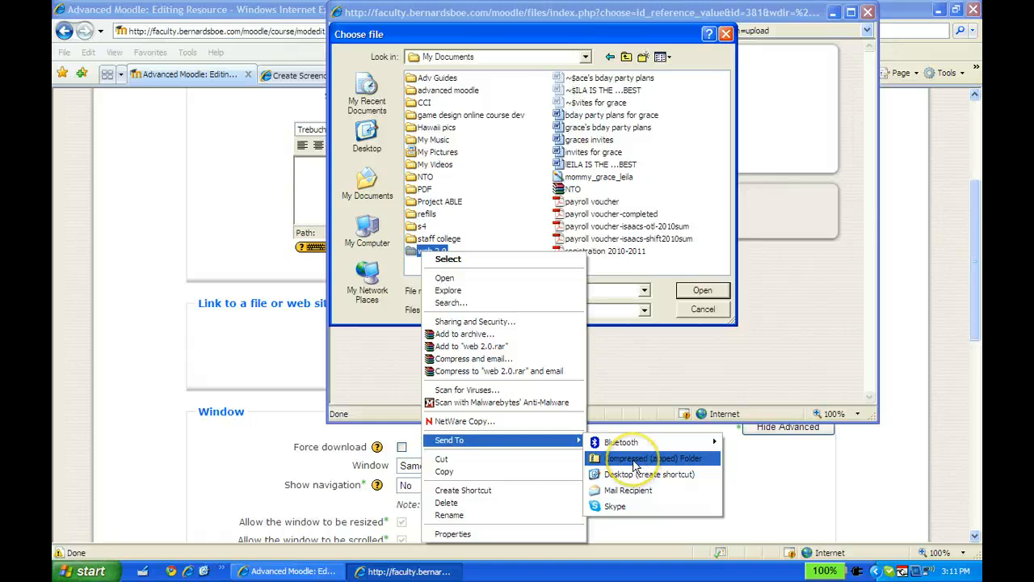
{"action": "left_click", "coordinate": [655, 459]}
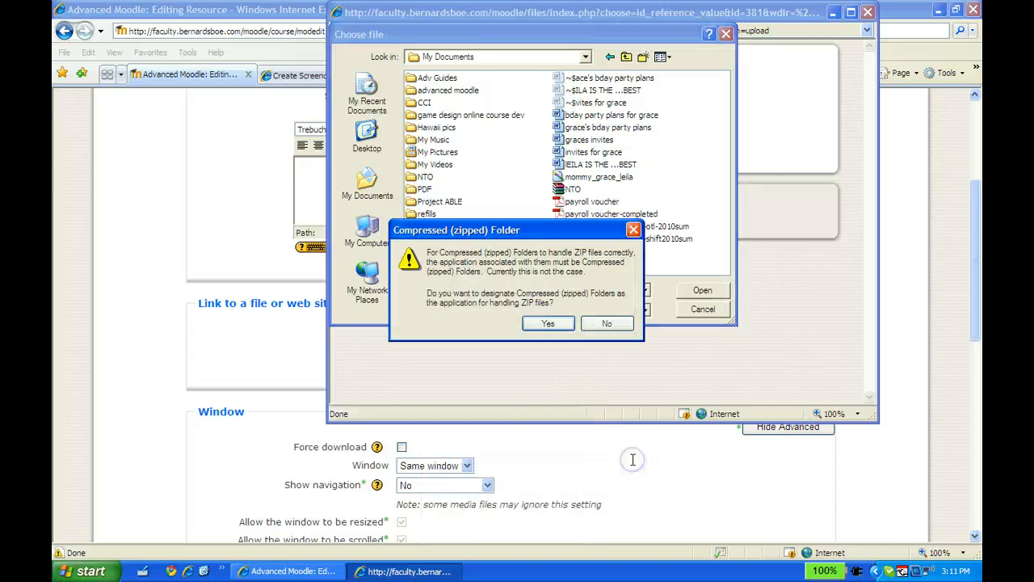
{"action": "left_click", "coordinate": [607, 323]}
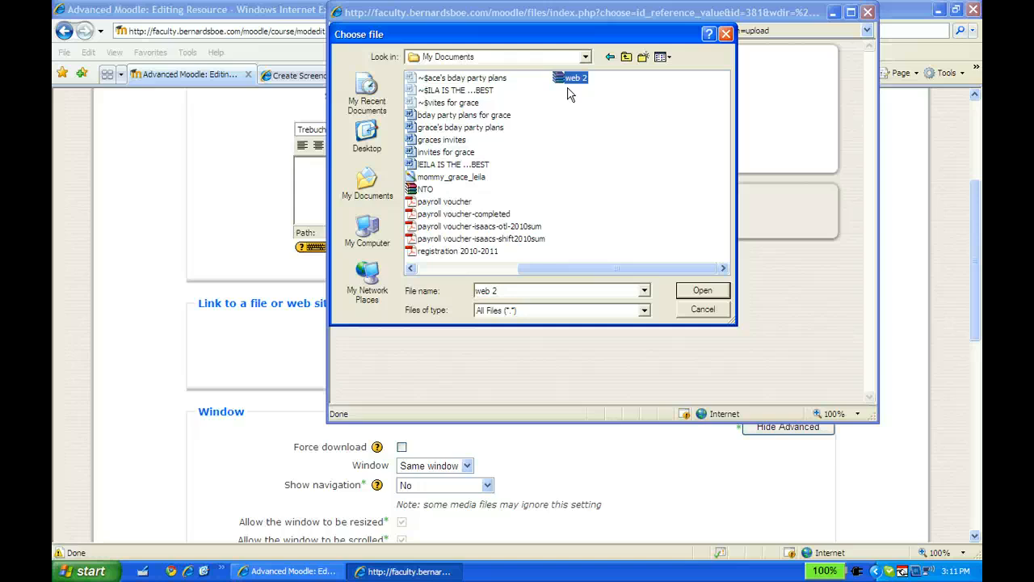
{"action": "mouse_move", "coordinate": [569, 78]}
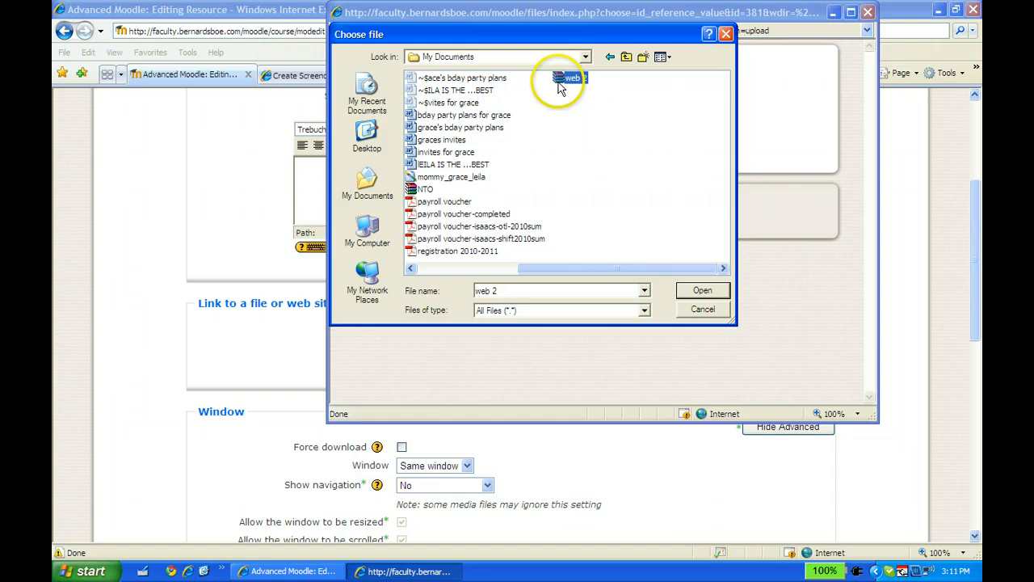
{"action": "mouse_move", "coordinate": [565, 81]}
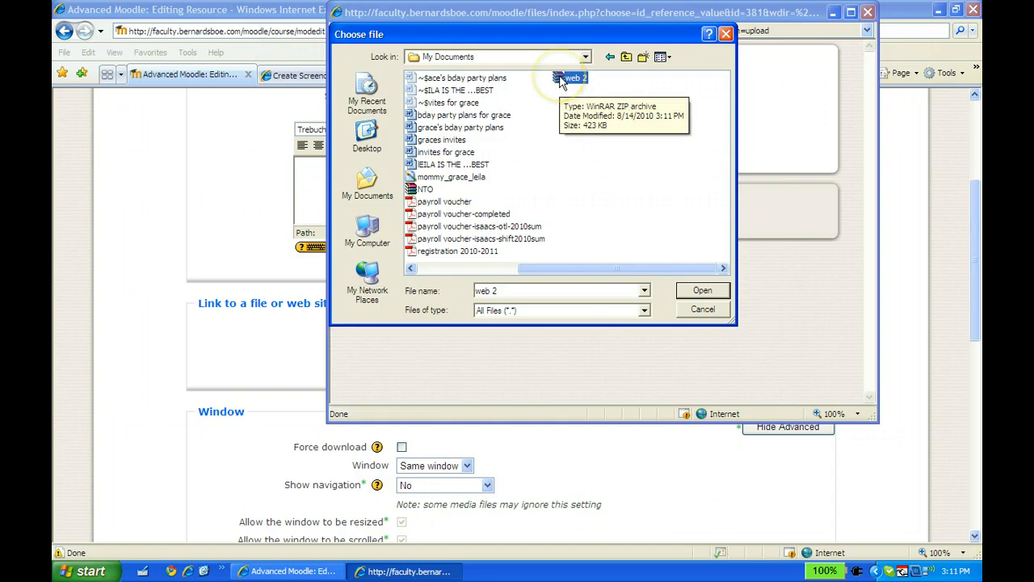
{"action": "mouse_move", "coordinate": [675, 229]}
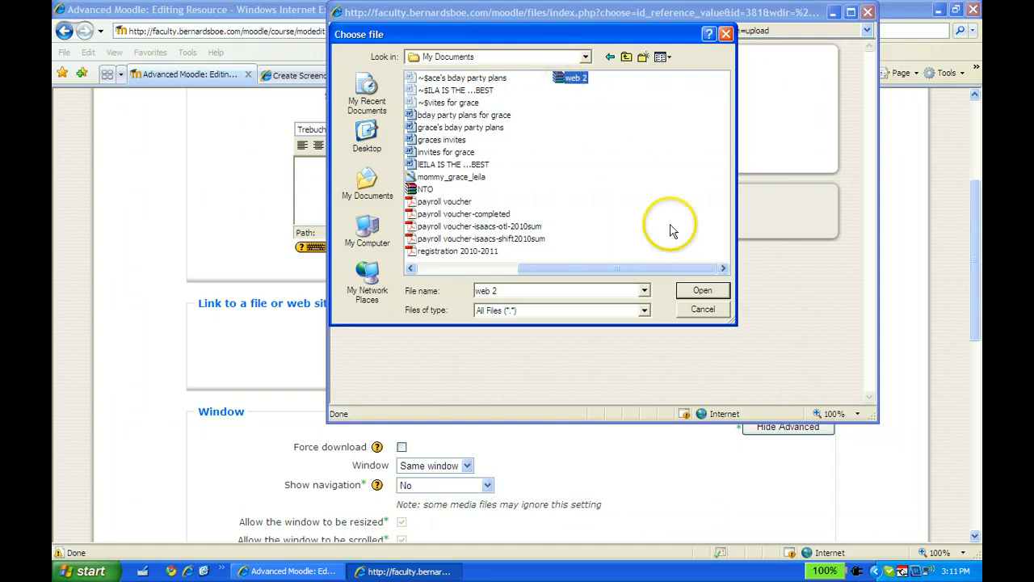
Upload web_2.zip (423.7KB) into the course files alongside NTO and NTO.zip.
{"action": "left_click", "coordinate": [701, 291]}
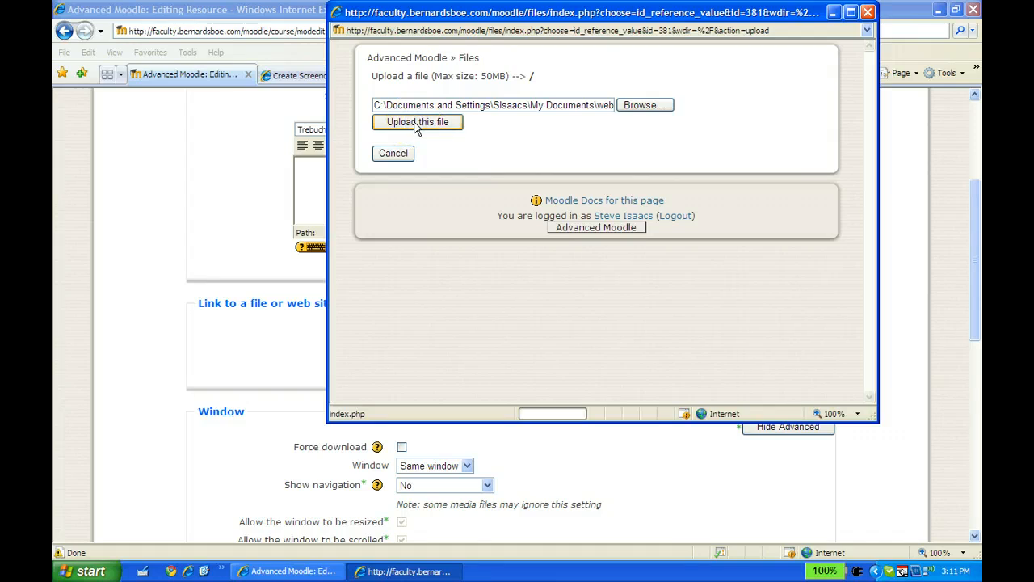
{"action": "left_click", "coordinate": [417, 122]}
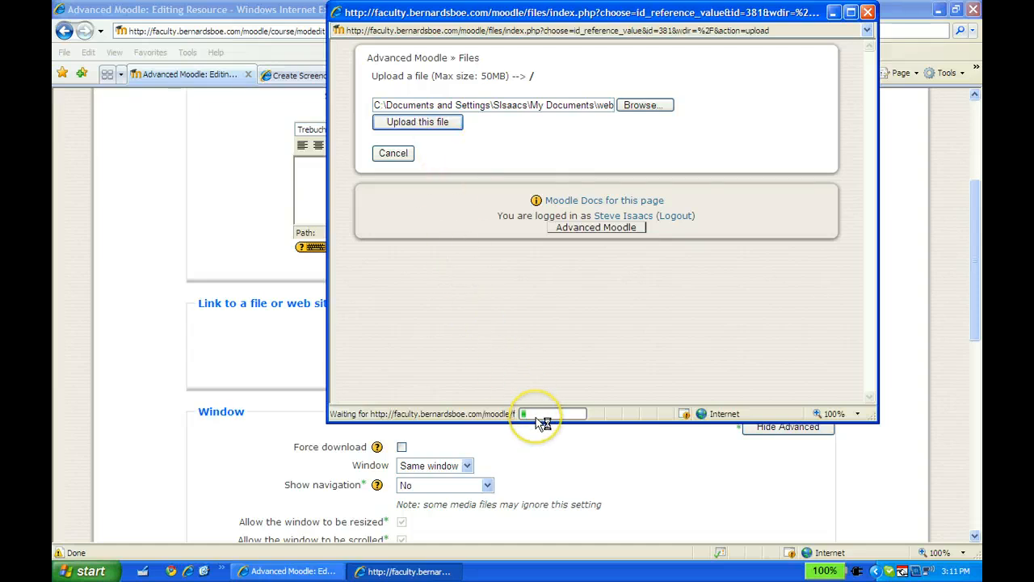
{"action": "left_click", "coordinate": [417, 121]}
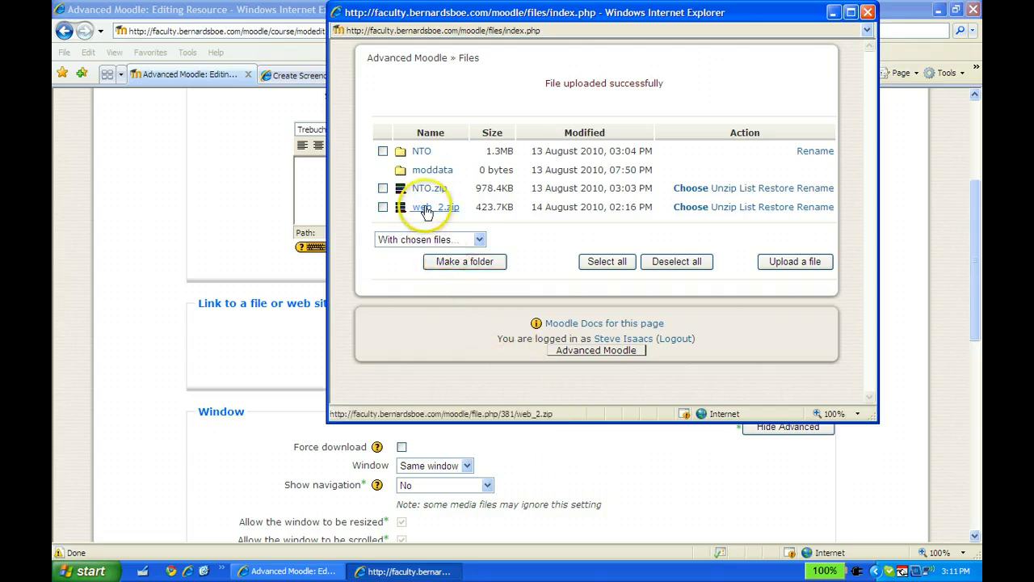
{"action": "mouse_move", "coordinate": [588, 218]}
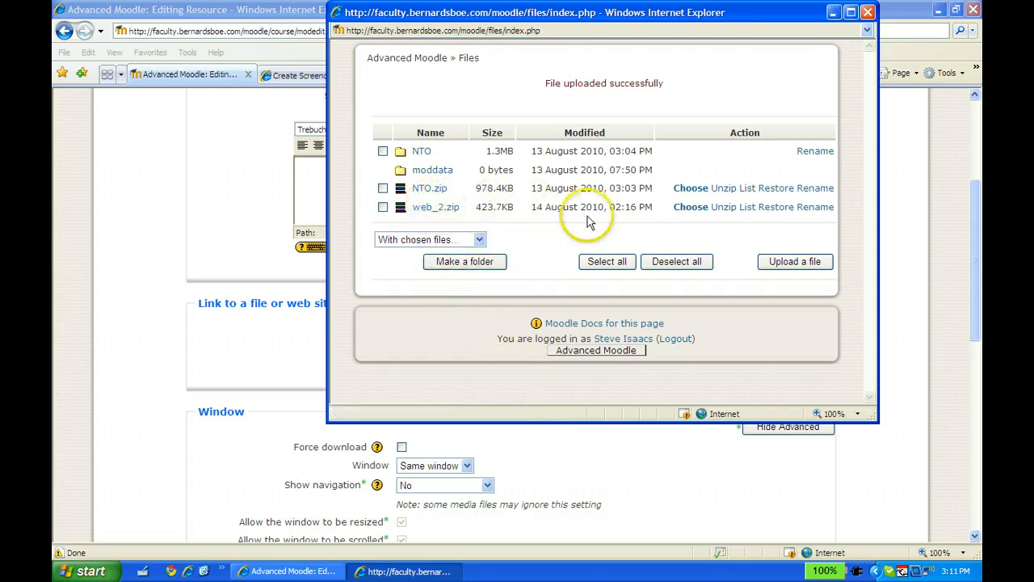
{"action": "mouse_move", "coordinate": [676, 229]}
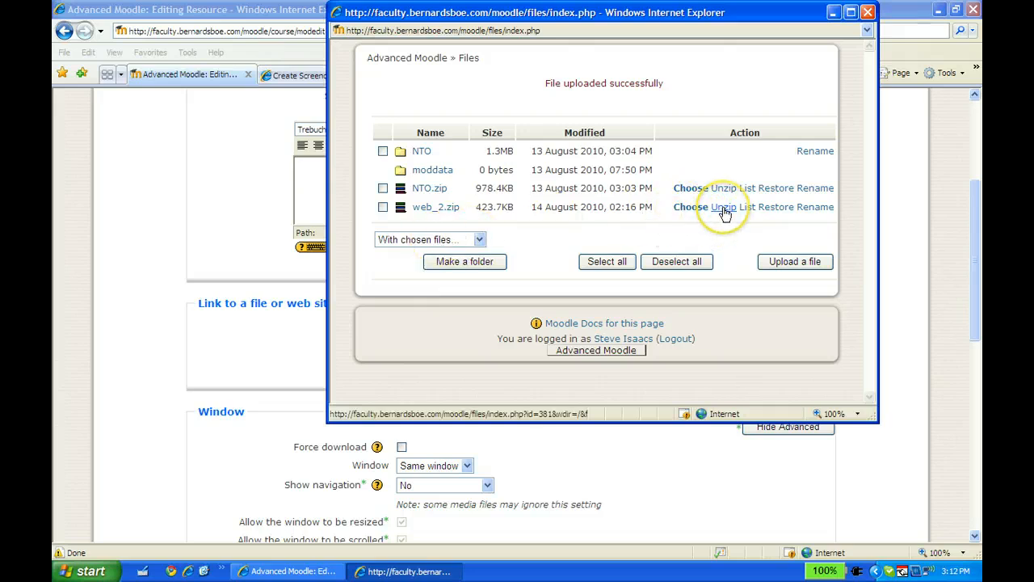
{"action": "mouse_move", "coordinate": [723, 206]}
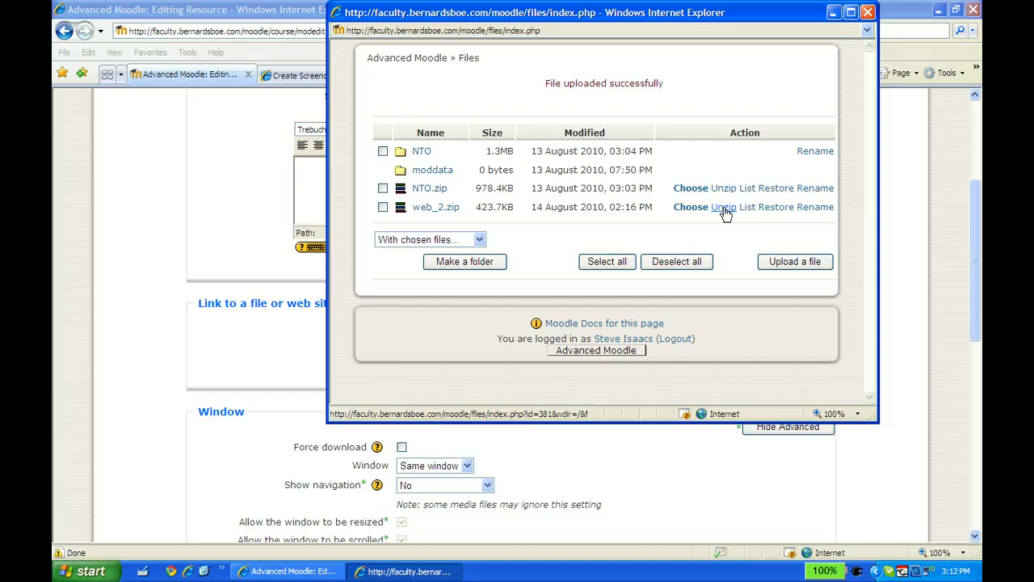
Unzip web_2.zip into a web 2.0 folder and list its extracted files.
{"action": "left_click", "coordinate": [724, 207]}
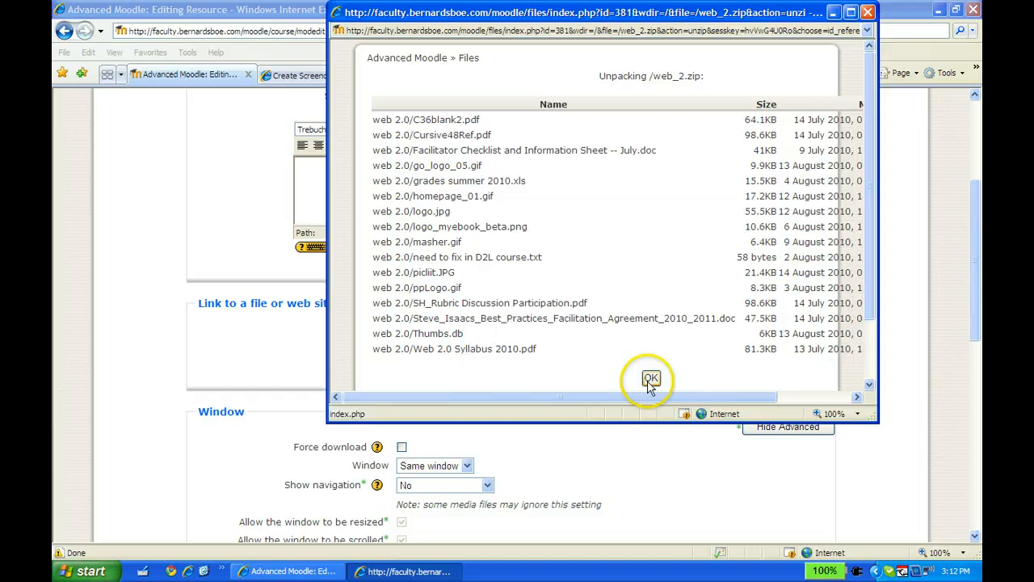
{"action": "left_click", "coordinate": [651, 378]}
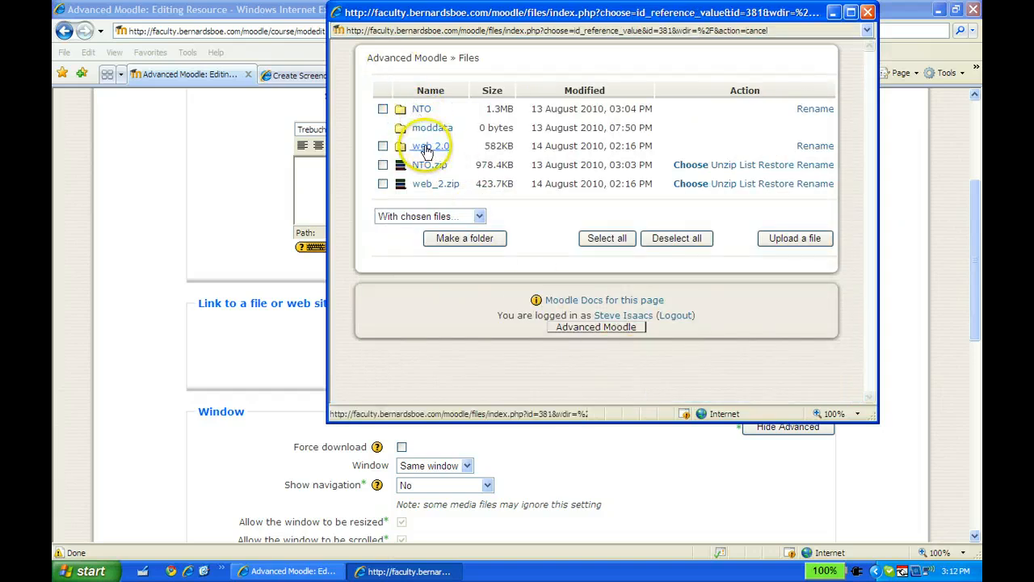
{"action": "mouse_move", "coordinate": [436, 185]}
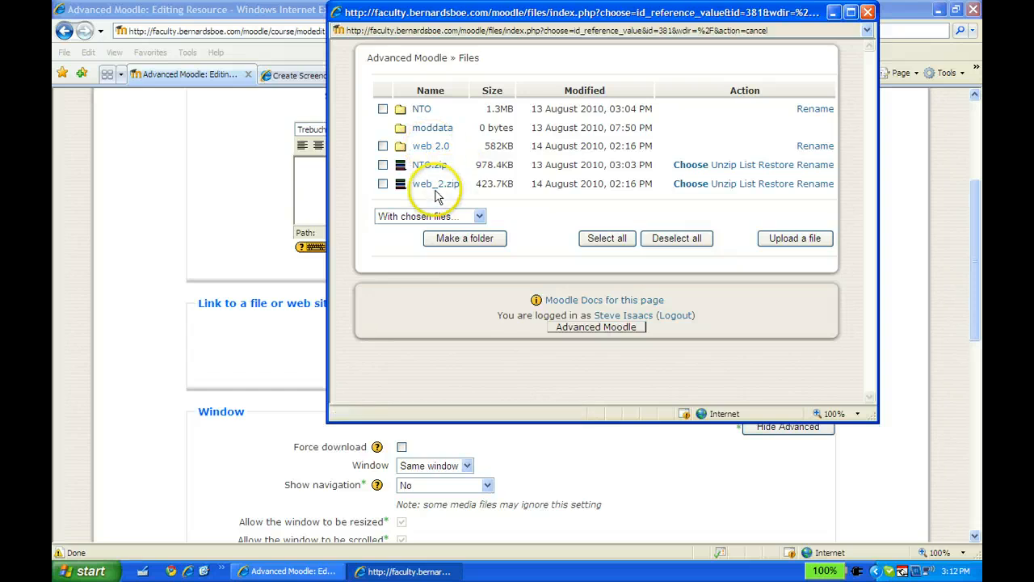
{"action": "left_click", "coordinate": [429, 145]}
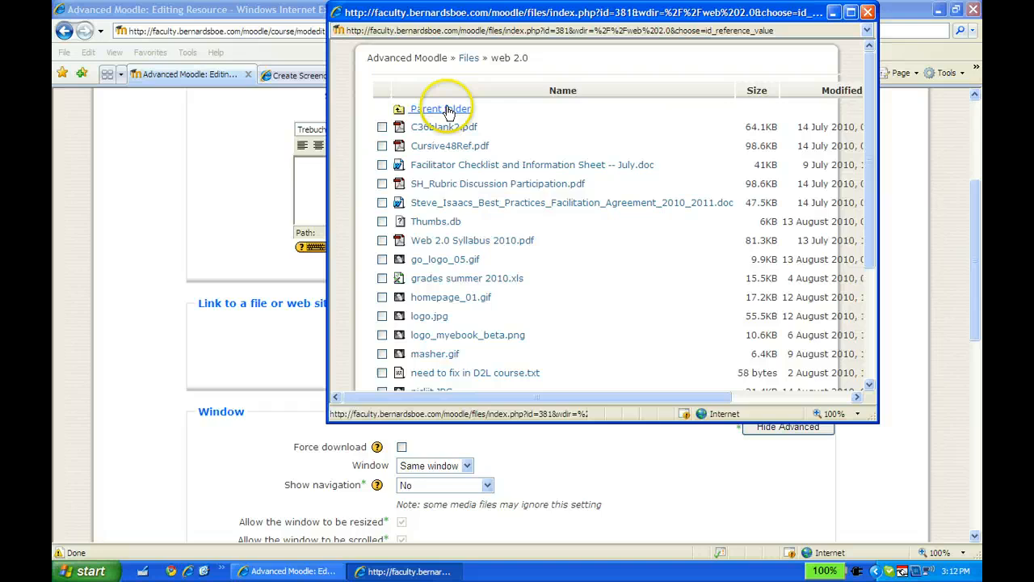
{"action": "mouse_move", "coordinate": [885, 210]}
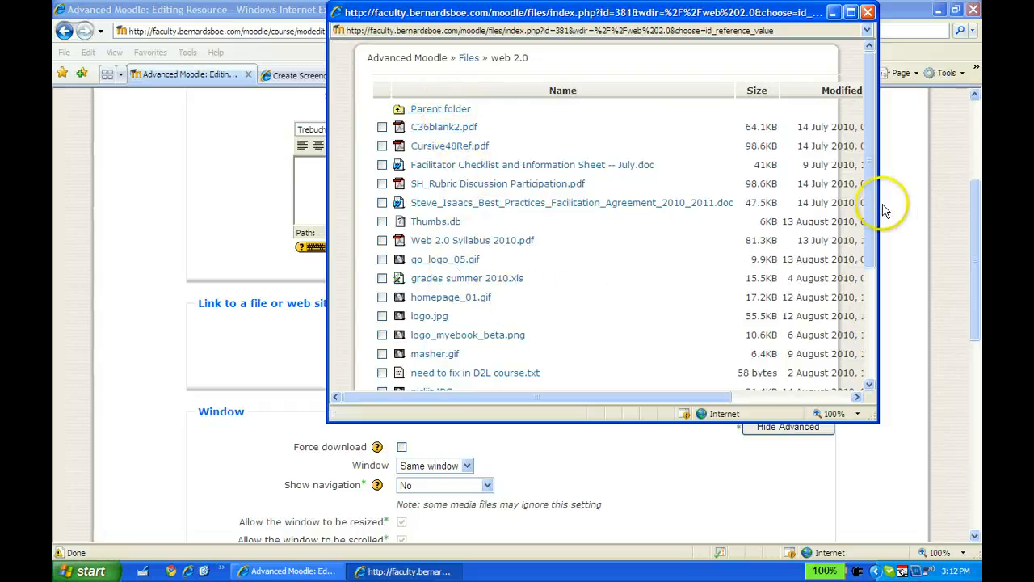
Choose web 2.0/Web 2.0 Syllabus 2010.pdf as the resource's linked file location.
{"action": "scroll", "scroll_direction": "down", "scroll_amount": 3}
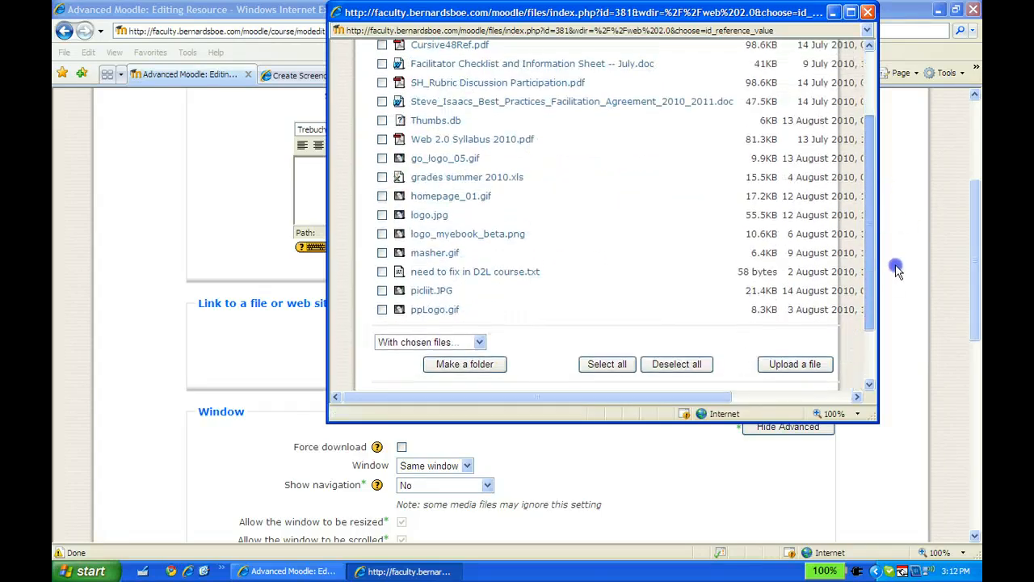
{"action": "scroll", "scroll_direction": "up", "scroll_amount": 3}
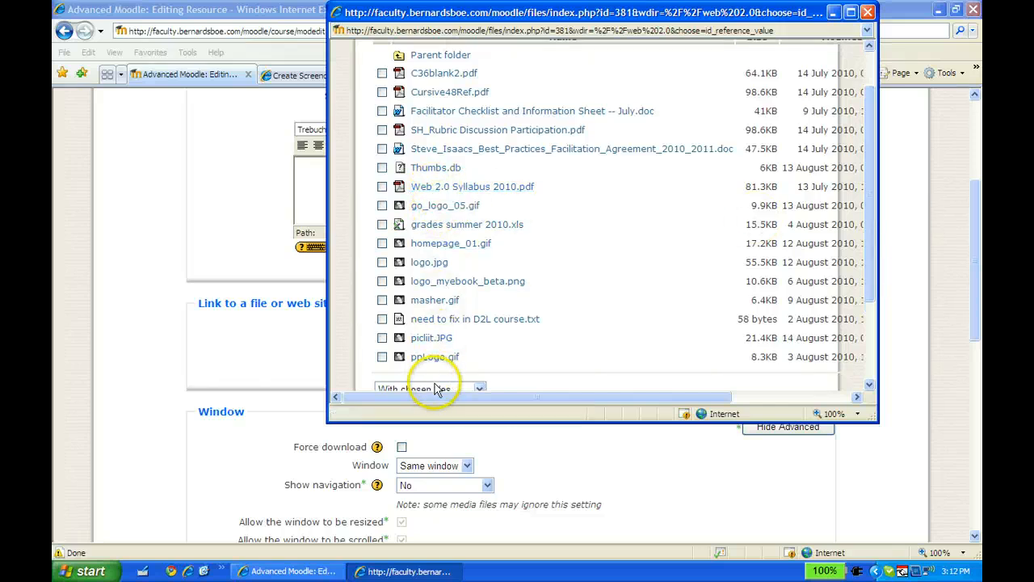
{"action": "scroll", "scroll_direction": "right", "scroll_amount": 3}
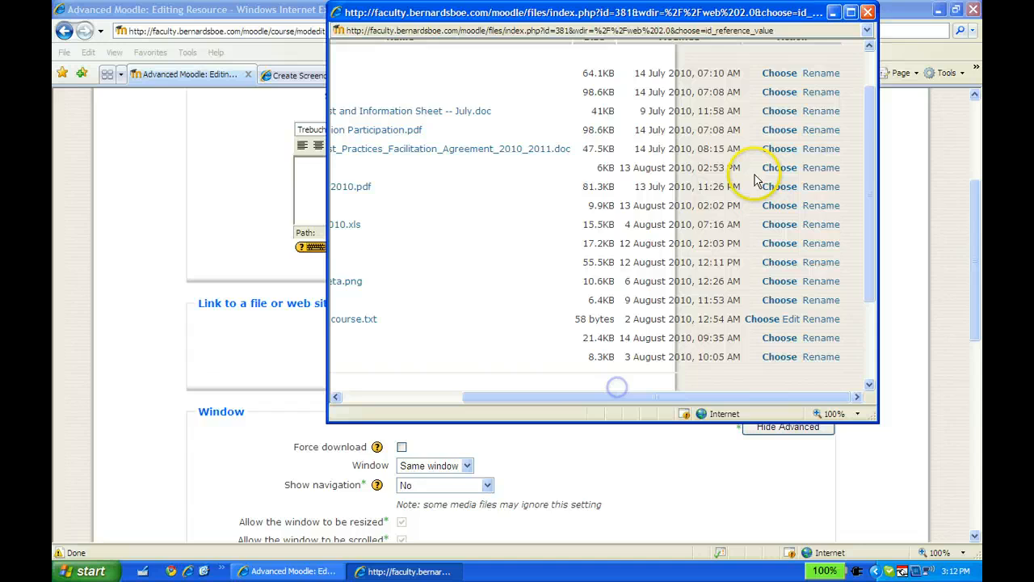
{"action": "left_click", "coordinate": [779, 186]}
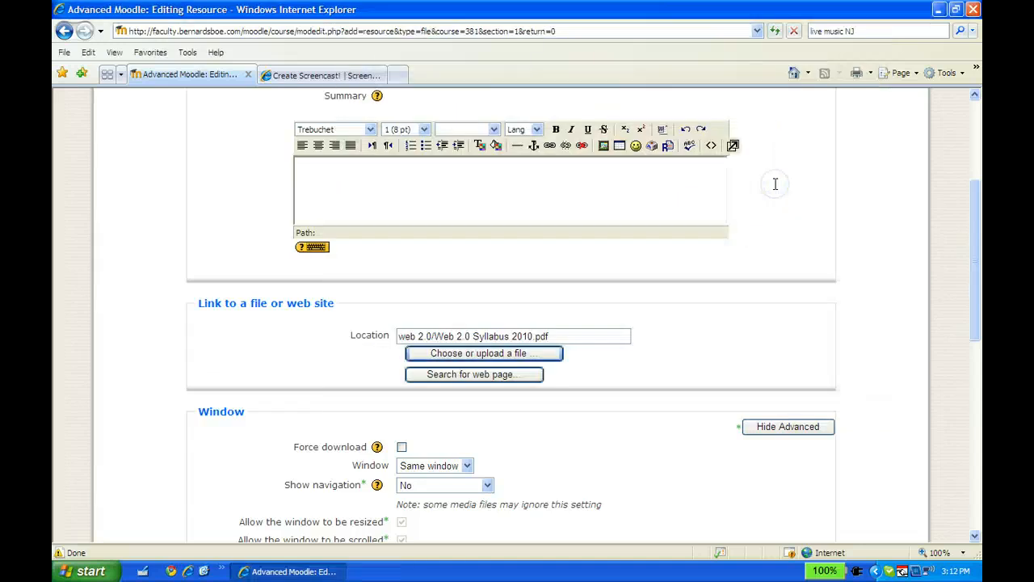
Change the Window setting from Same window to New window, enabling 620 by 450 window options.
{"action": "scroll", "scroll_direction": "down", "scroll_amount": 3}
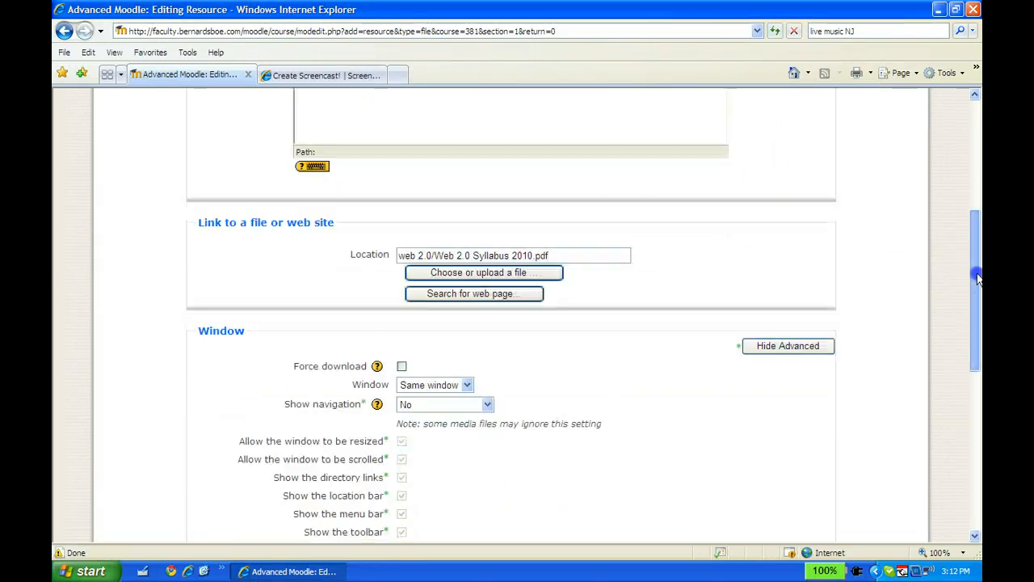
{"action": "scroll", "scroll_direction": "up", "scroll_amount": 3}
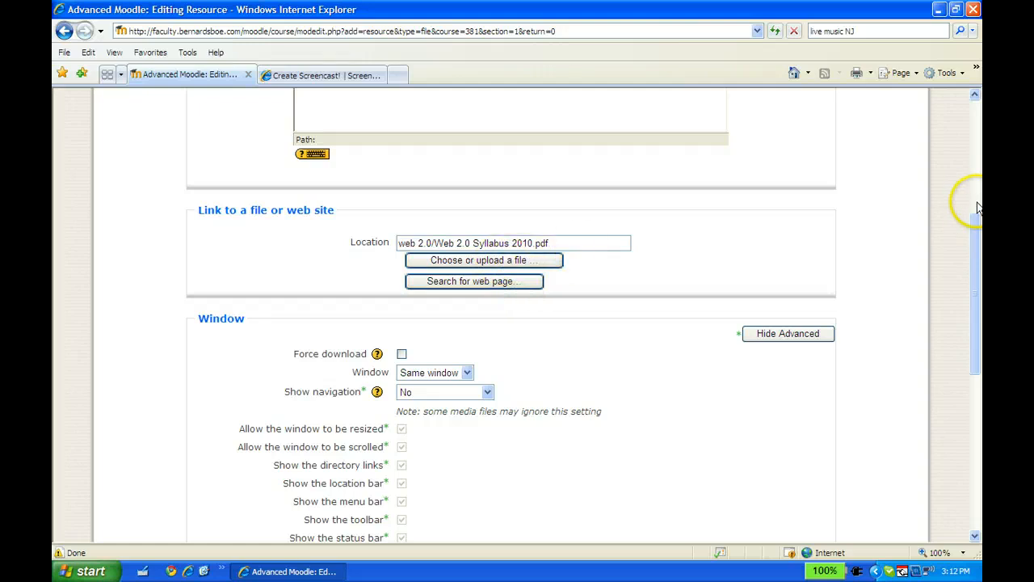
{"action": "scroll", "scroll_direction": "down", "scroll_amount": 3}
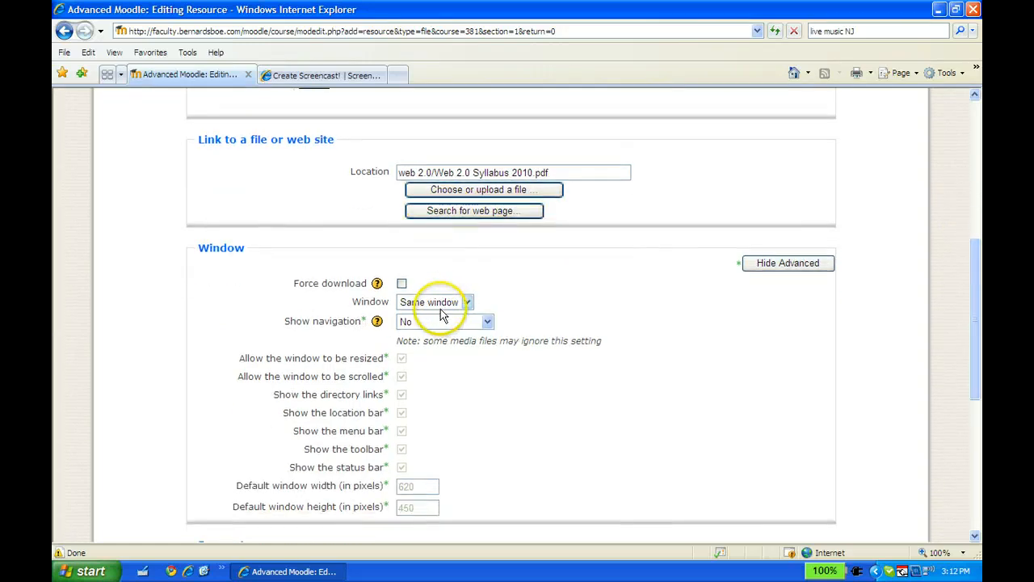
{"action": "left_click", "coordinate": [435, 302]}
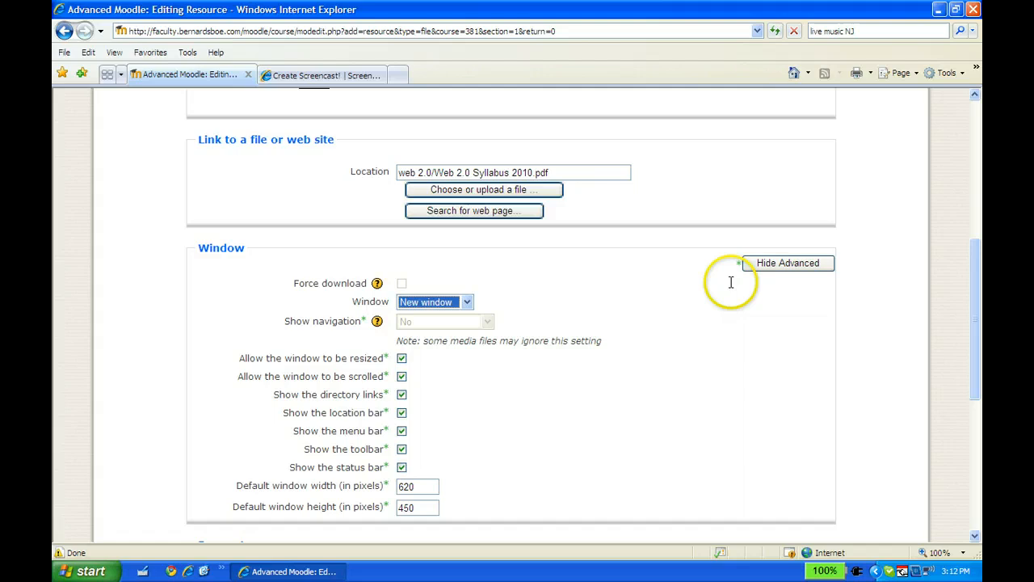
{"action": "mouse_move", "coordinate": [404, 289]}
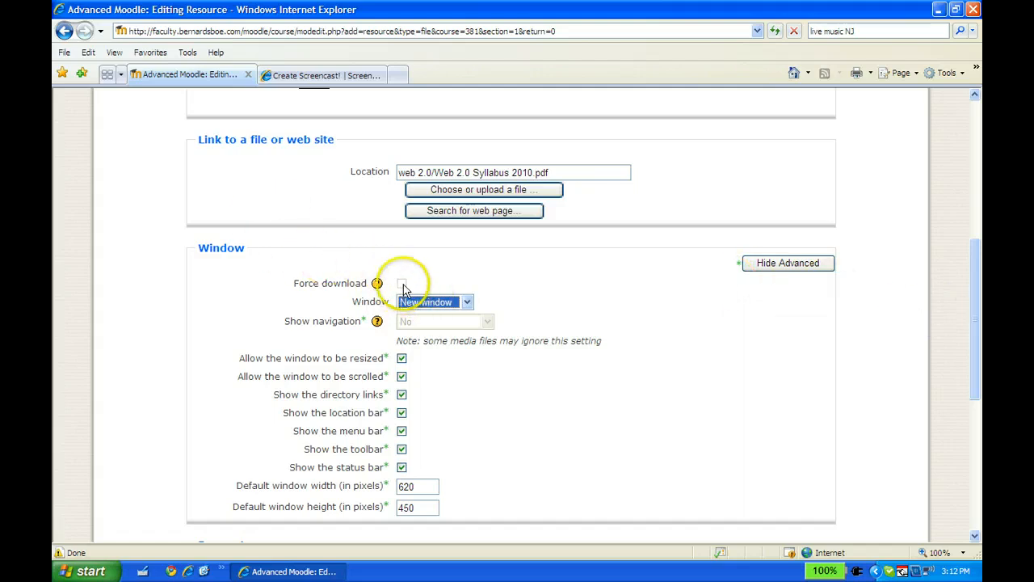
{"action": "scroll", "scroll_direction": "up", "scroll_amount": 3}
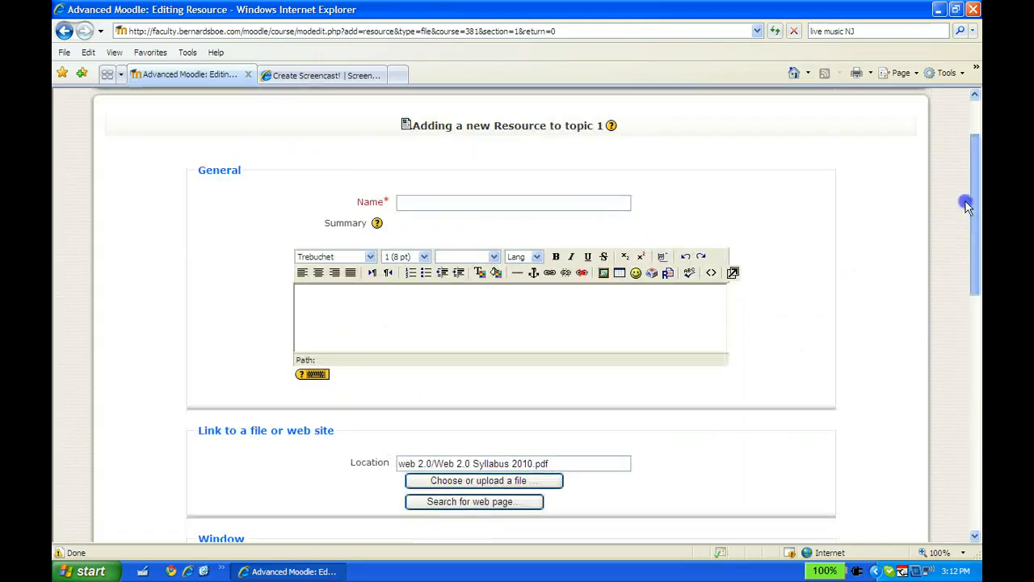
Name the resource 'Syllabus' with summary 'This is the syllabus for the Web 2.0 course'.
{"action": "left_click", "coordinate": [514, 202]}
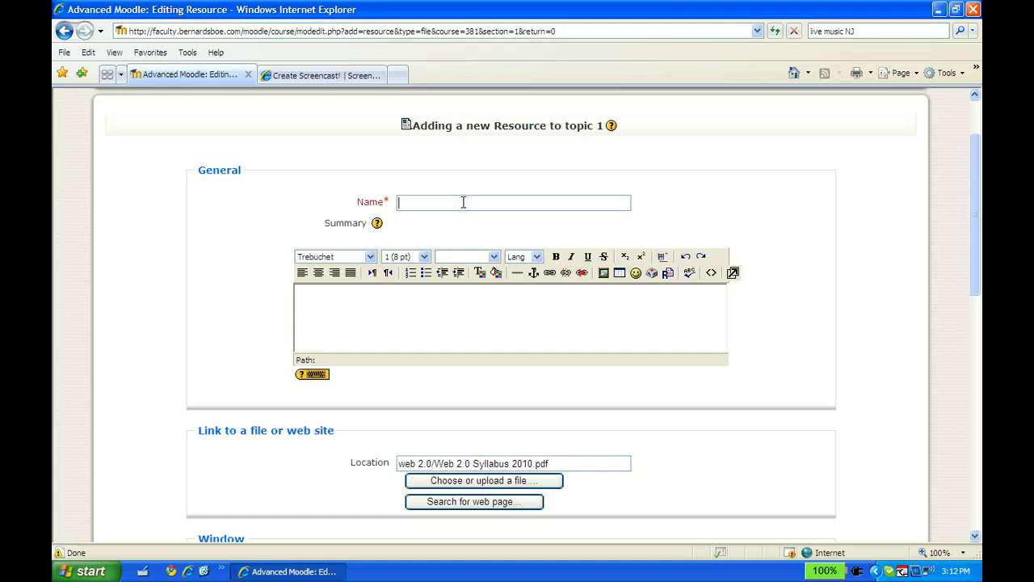
{"action": "type", "text": "Syllabus"}
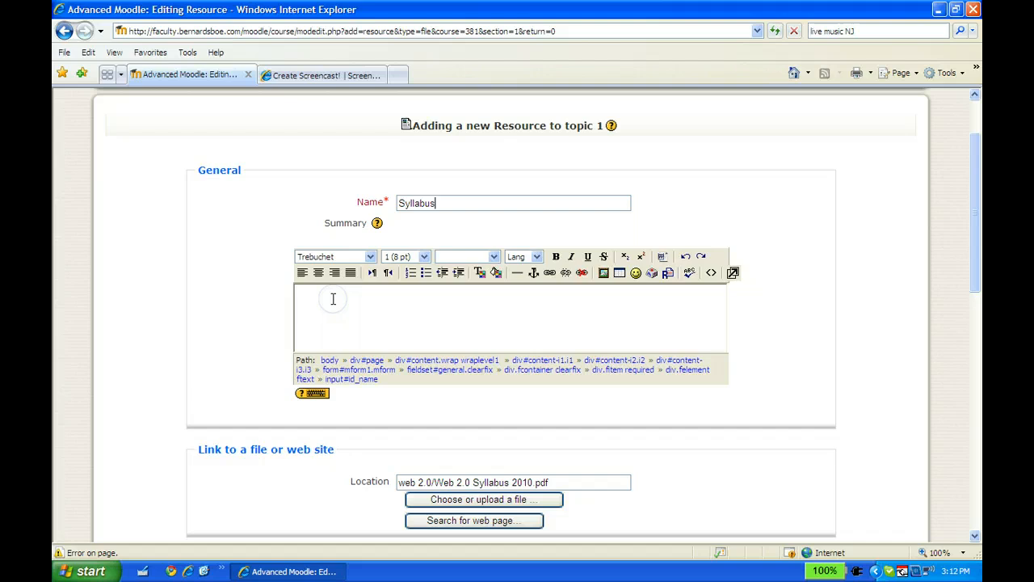
{"action": "type", "text": "This is"}
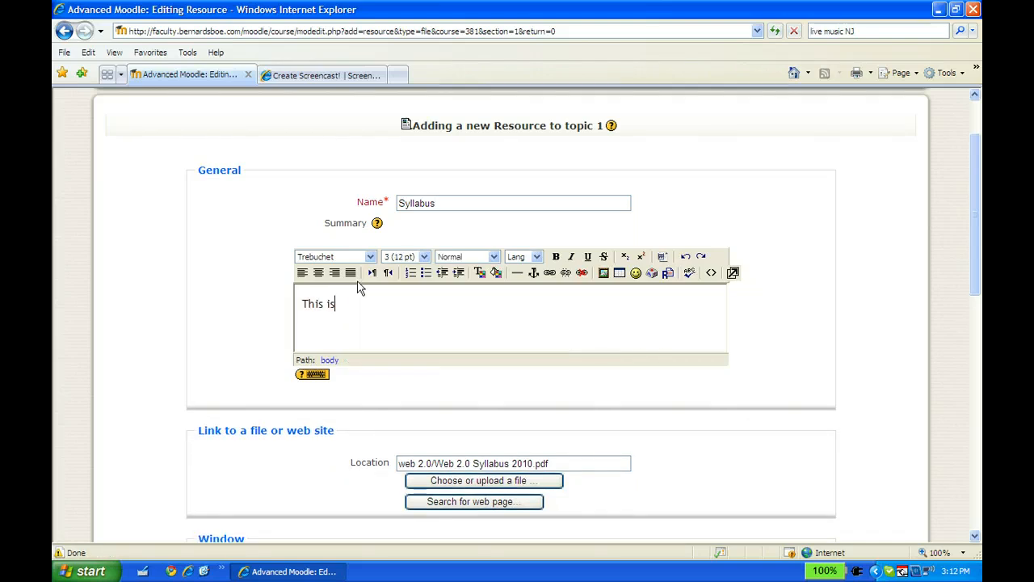
{"action": "type", "text": "the sy"}
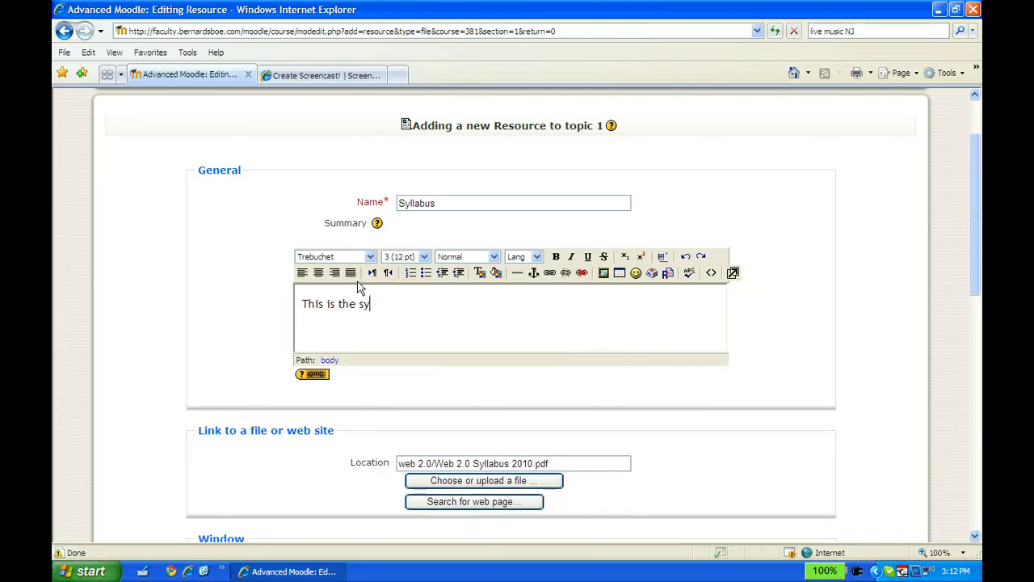
{"action": "type", "text": "llabus for the Web 2.0 cour"}
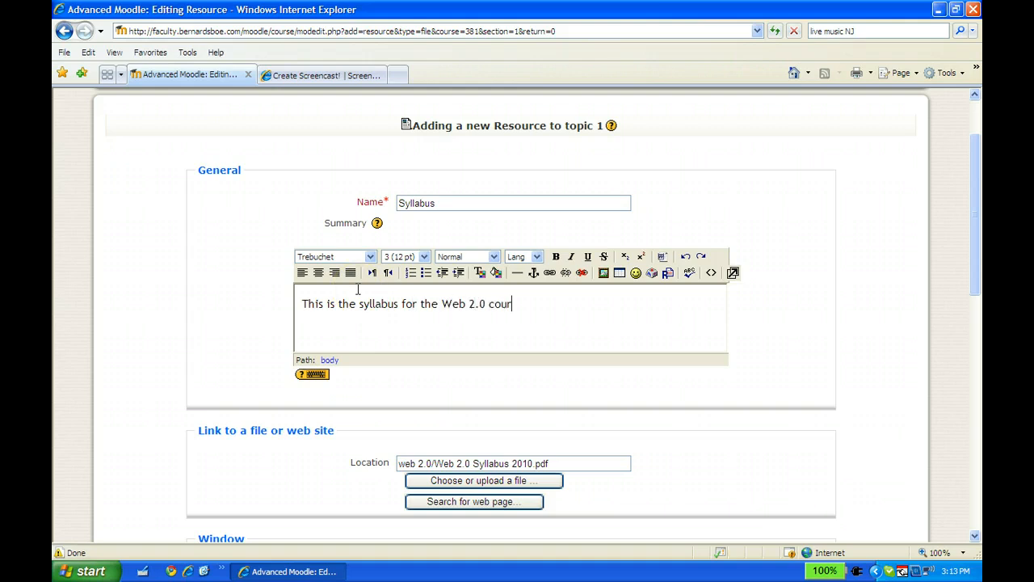
{"action": "type", "text": "se"}
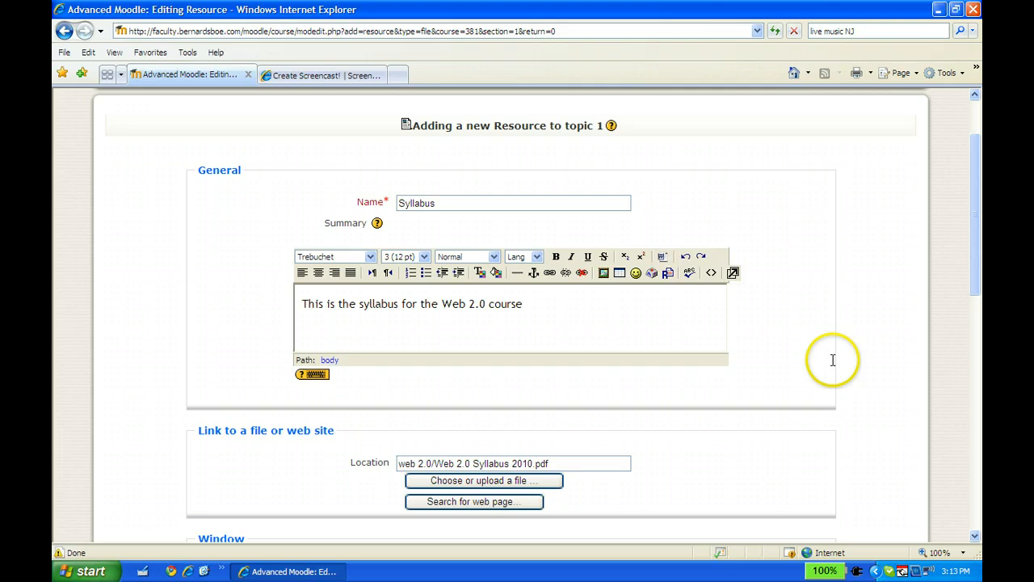
{"action": "mouse_move", "coordinate": [976, 262]}
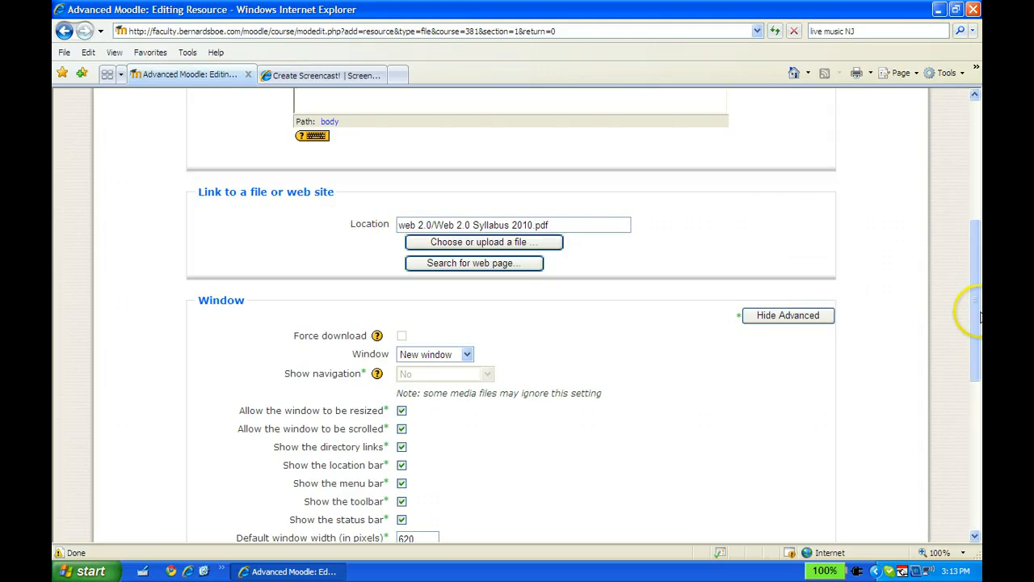
{"action": "mouse_move", "coordinate": [747, 352]}
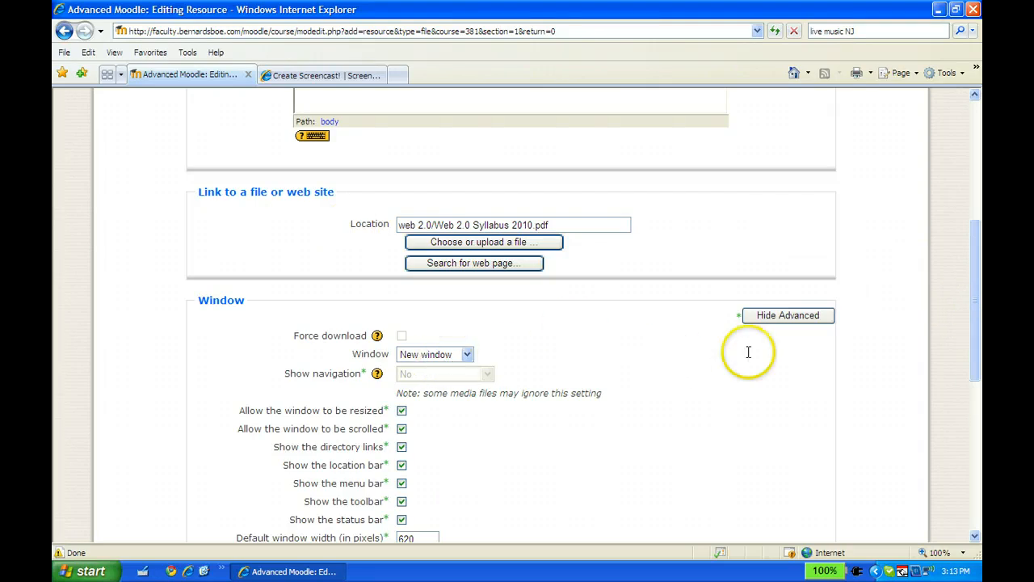
Save the resource and return to the course page, where it lists under topic 1.
{"action": "scroll", "scroll_direction": "down", "scroll_amount": 3}
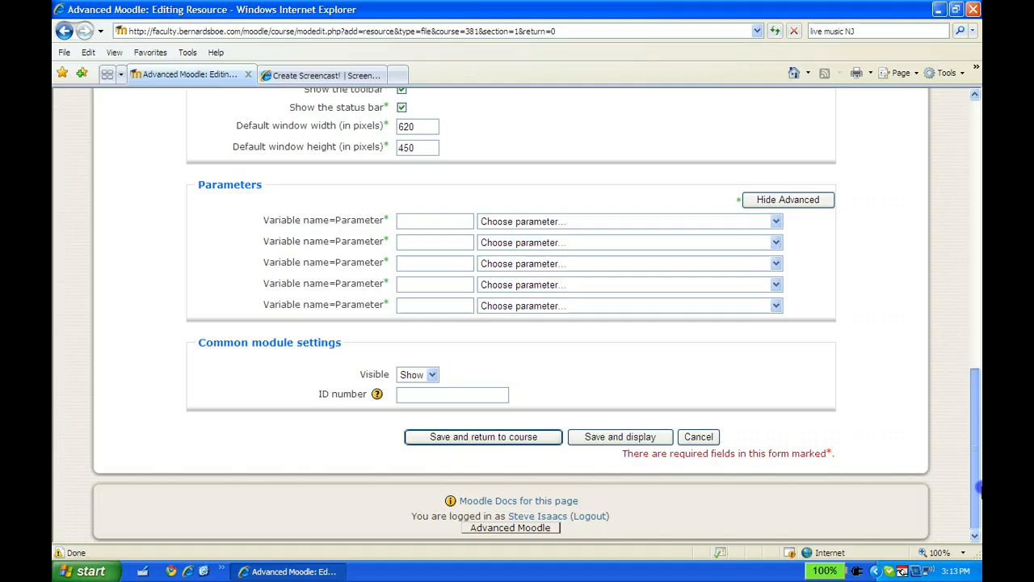
{"action": "left_click", "coordinate": [482, 436]}
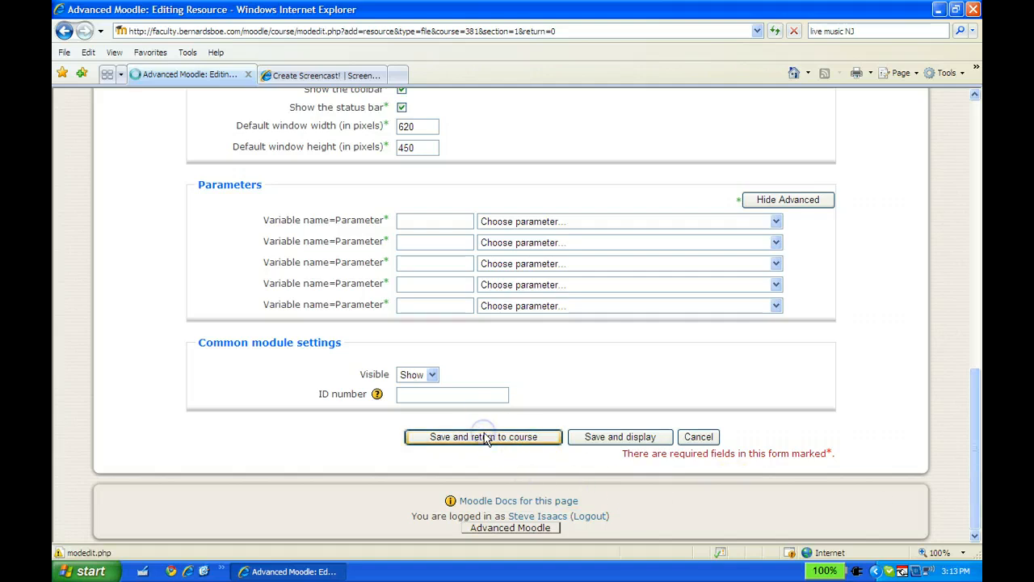
{"action": "left_click", "coordinate": [481, 437]}
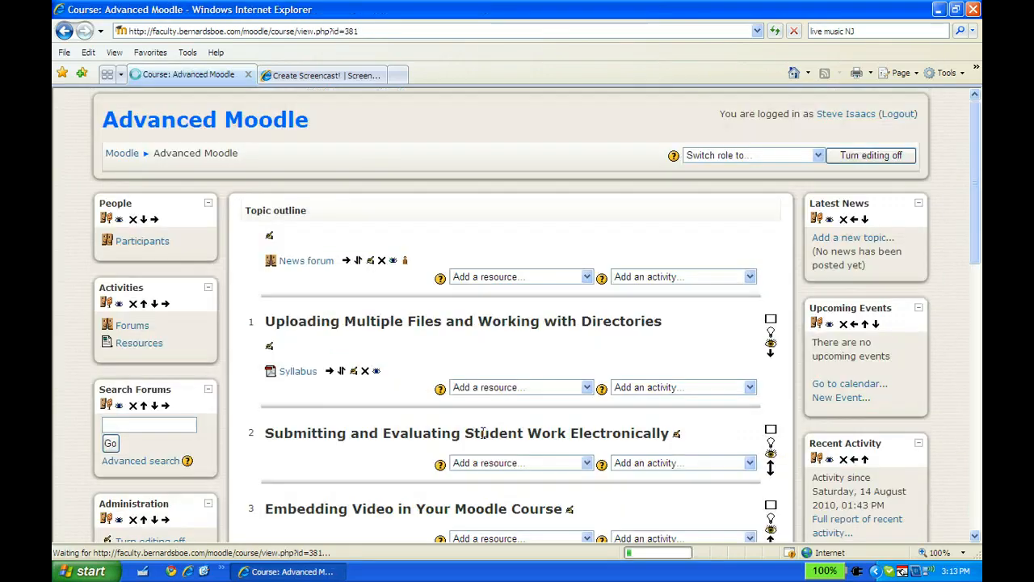
{"action": "mouse_move", "coordinate": [297, 370]}
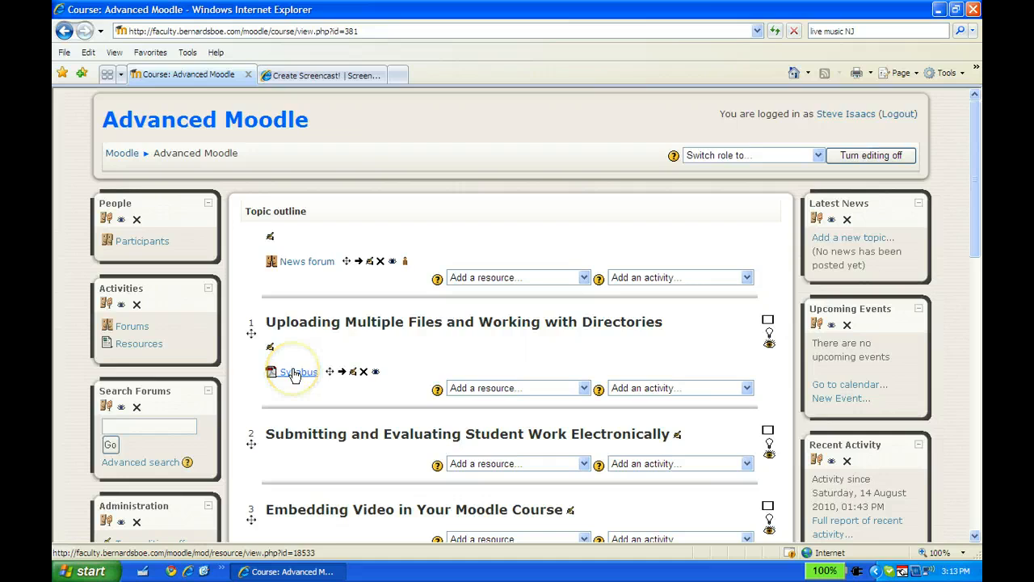
{"action": "mouse_move", "coordinate": [432, 352]}
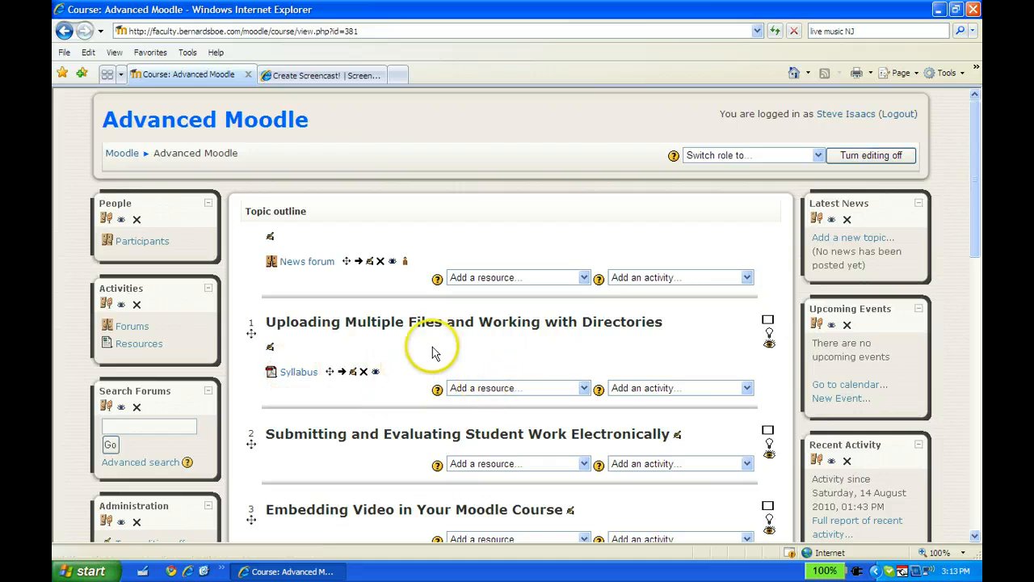
{"action": "mouse_move", "coordinate": [428, 348]}
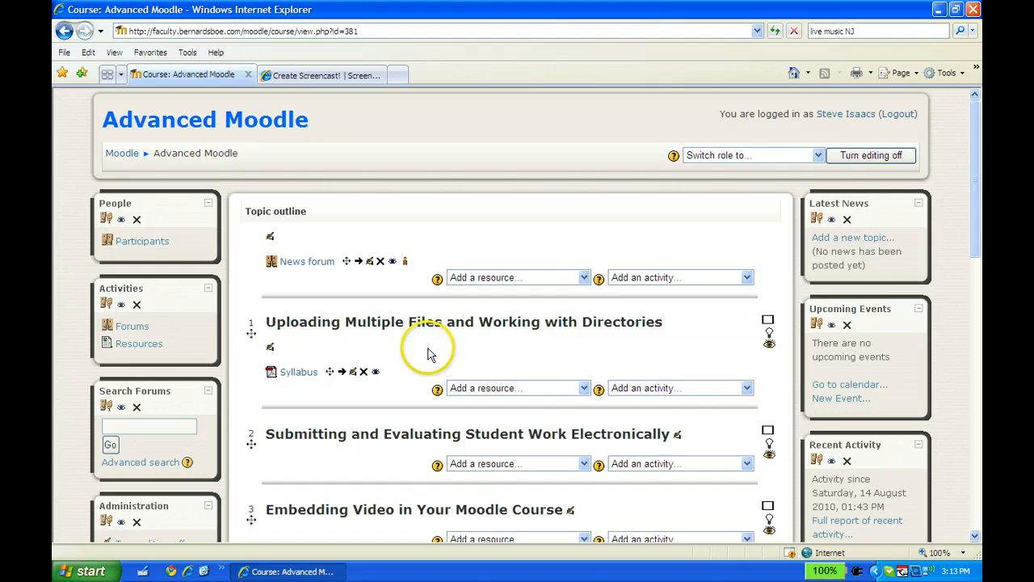
{"action": "mouse_move", "coordinate": [488, 396]}
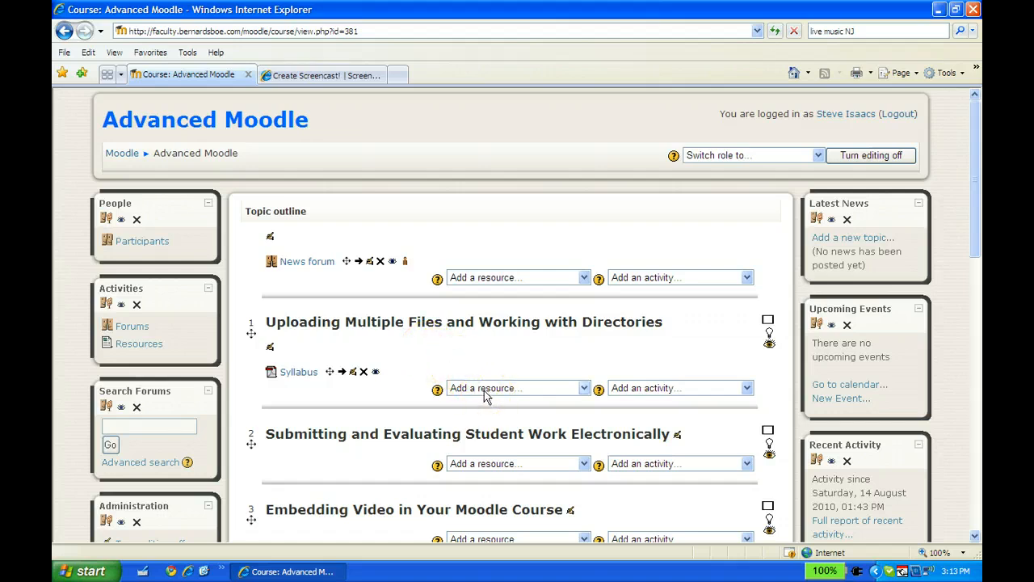
{"action": "mouse_move", "coordinate": [407, 404]}
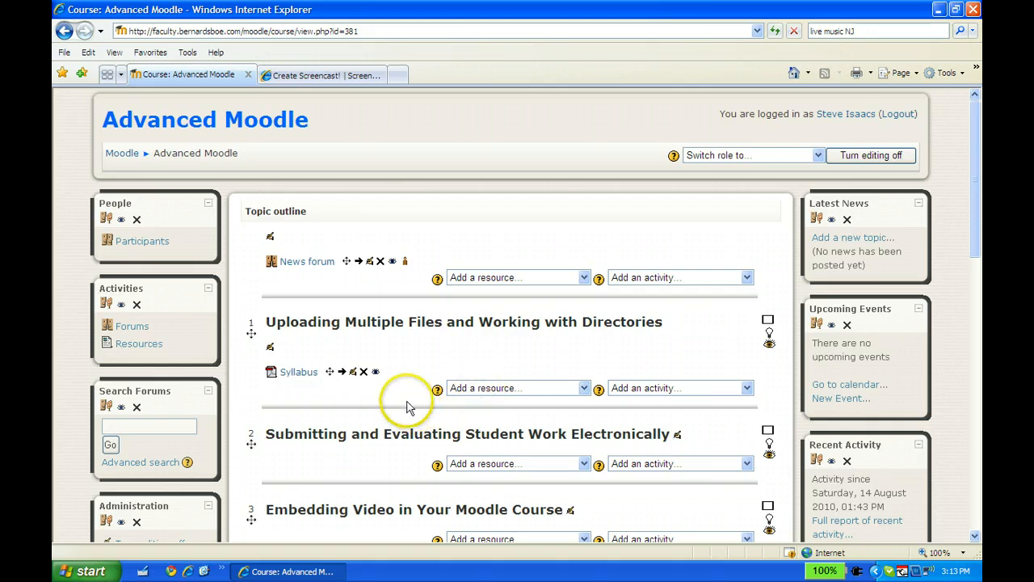
{"action": "mouse_move", "coordinate": [601, 353]}
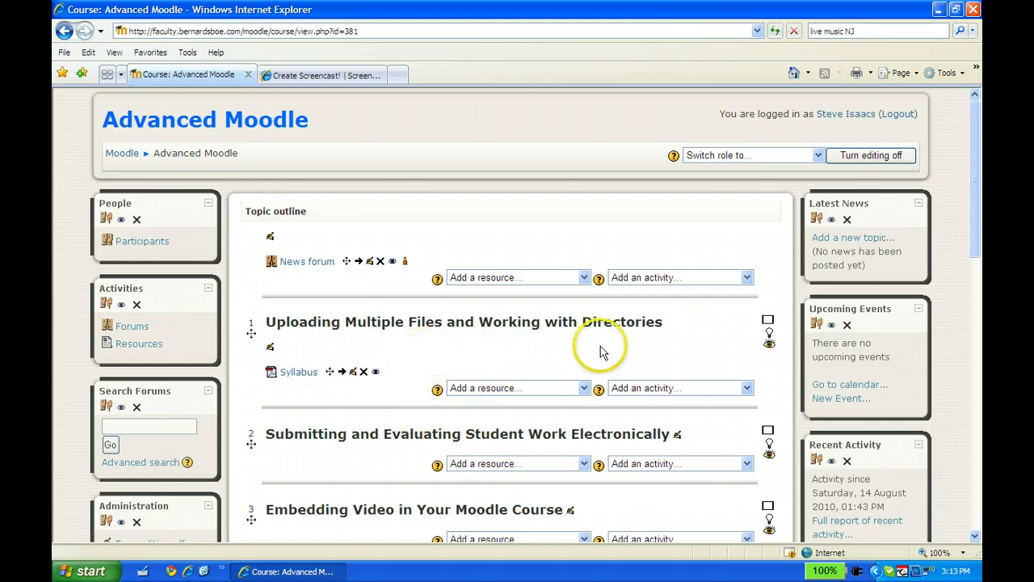
{"action": "mouse_move", "coordinate": [497, 356]}
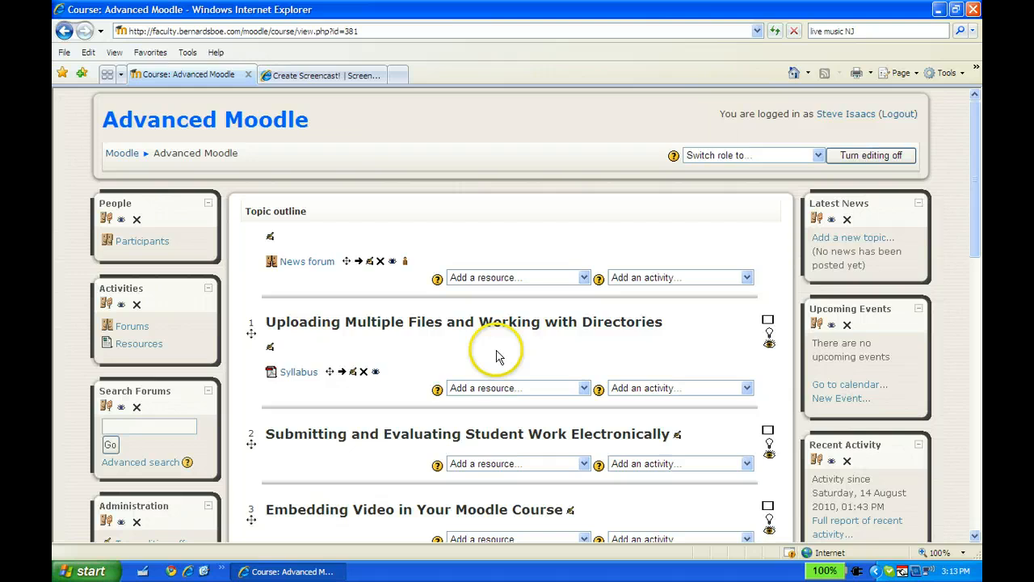
{"action": "mouse_move", "coordinate": [396, 407]}
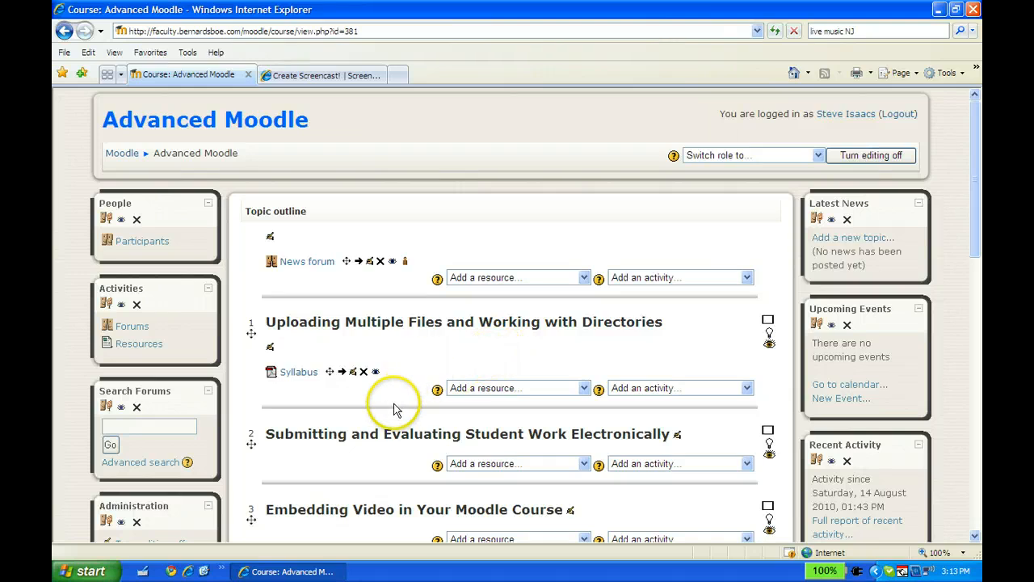
{"action": "mouse_move", "coordinate": [452, 404]}
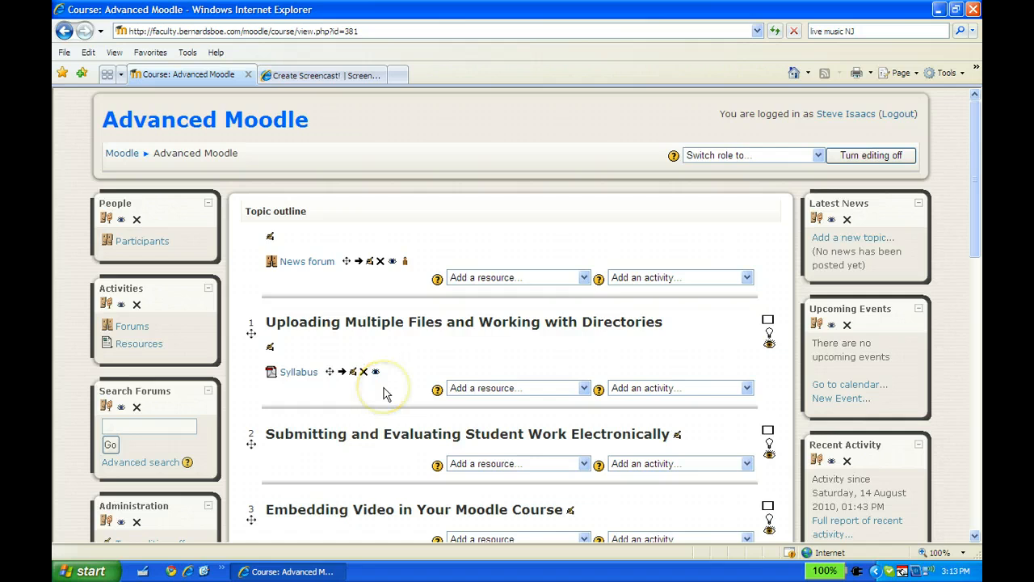
{"action": "mouse_move", "coordinate": [385, 393]}
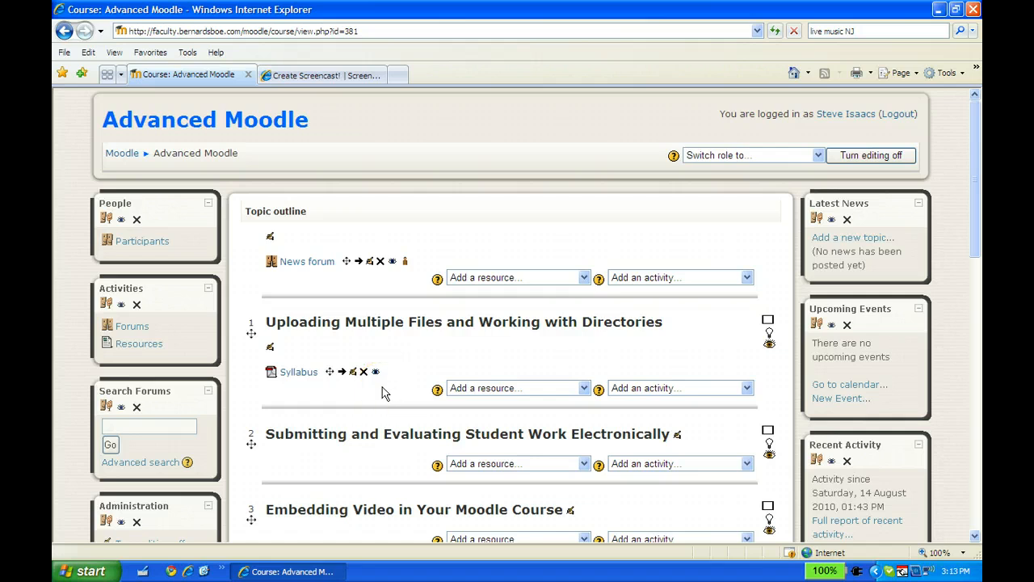
{"action": "mouse_move", "coordinate": [387, 393]}
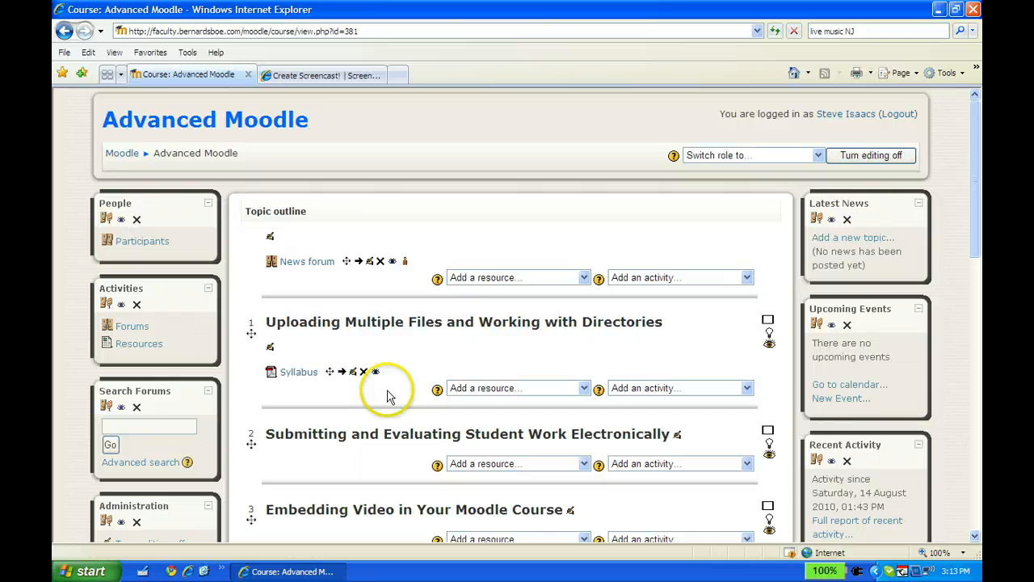
{"action": "mouse_move", "coordinate": [977, 323]}
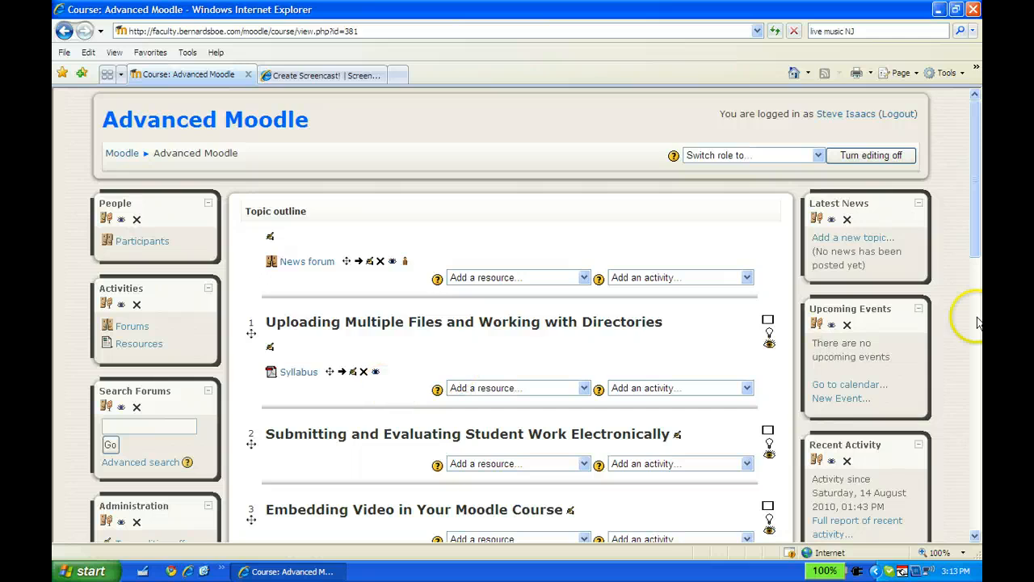
{"action": "mouse_move", "coordinate": [976, 225]}
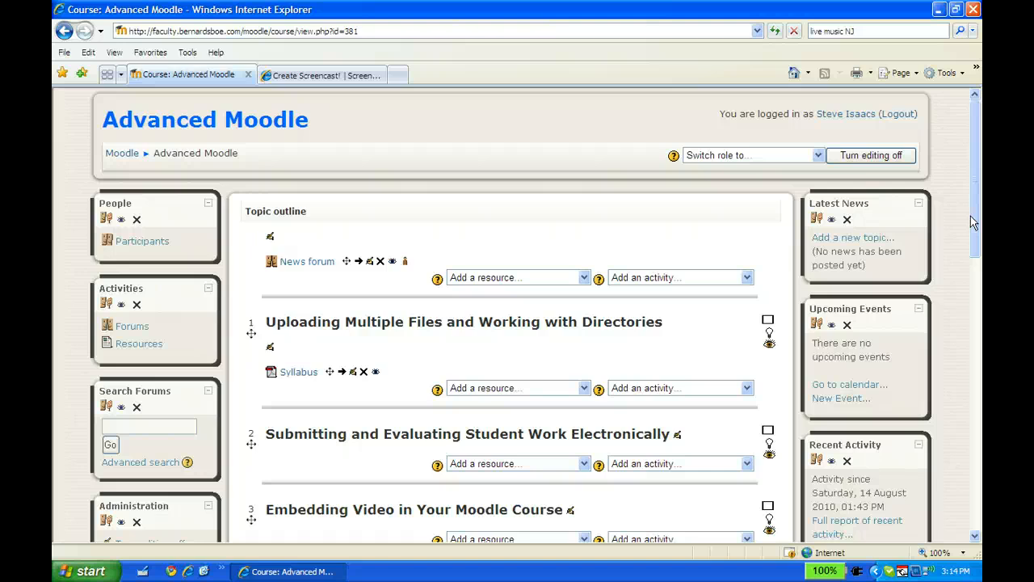
{"action": "mouse_move", "coordinate": [969, 226]}
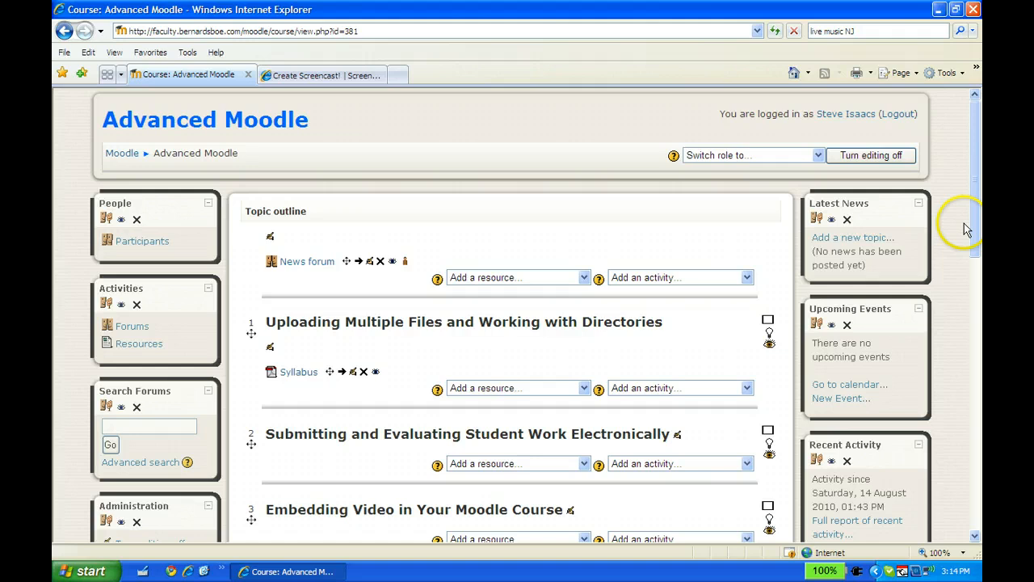
{"action": "scroll", "scroll_direction": "down", "scroll_amount": 3}
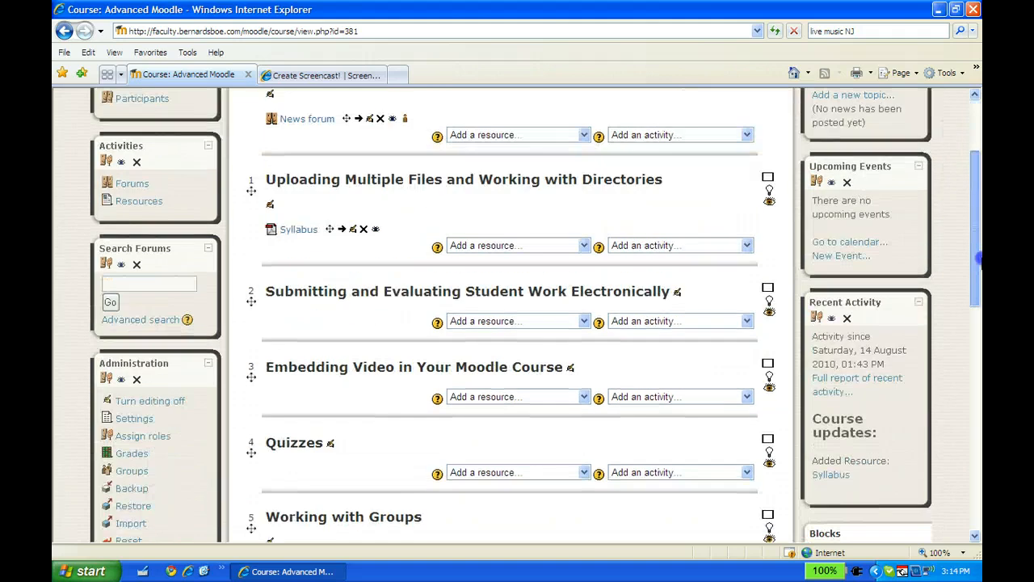